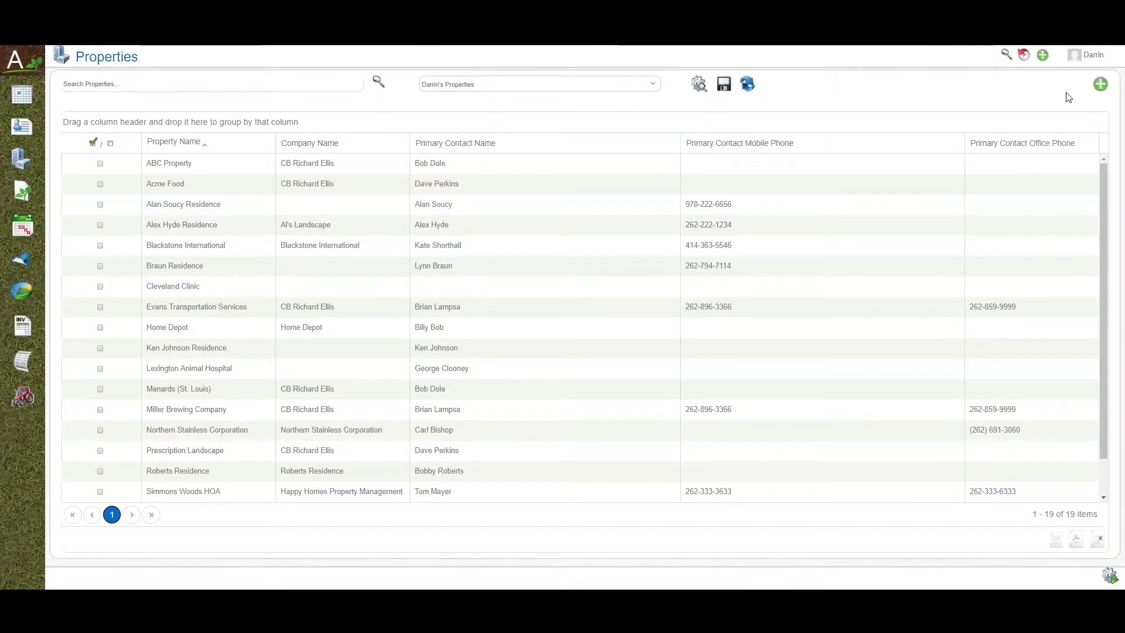
mouse_move(1099, 85)
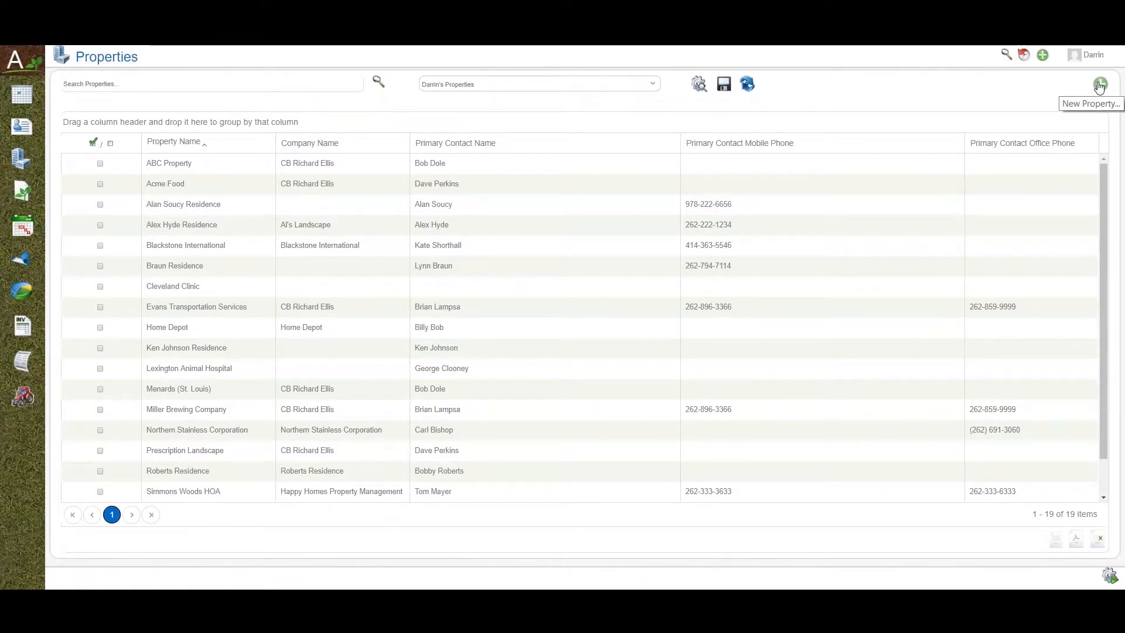
Start a new blank property record from the Properties list
click(1096, 85)
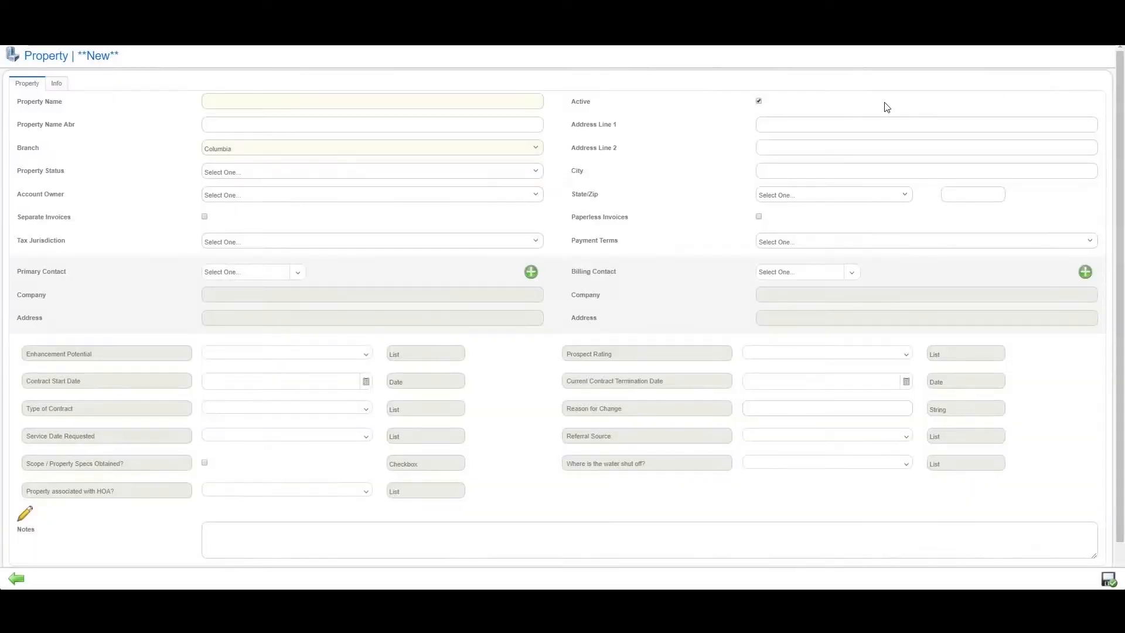
mouse_move(360, 163)
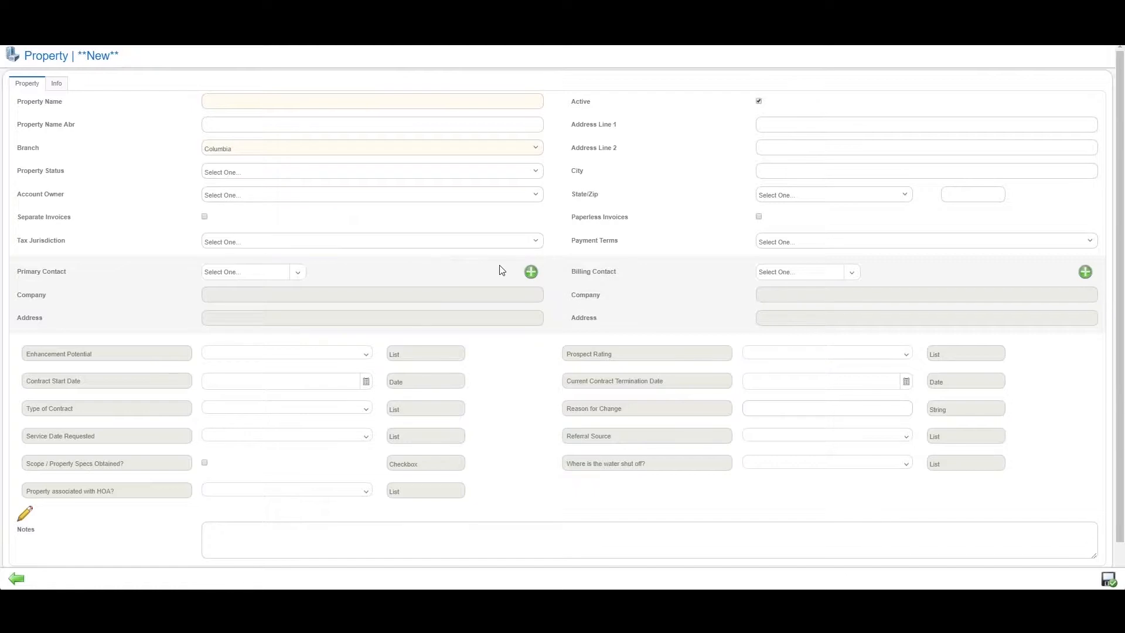
mouse_move(529, 271)
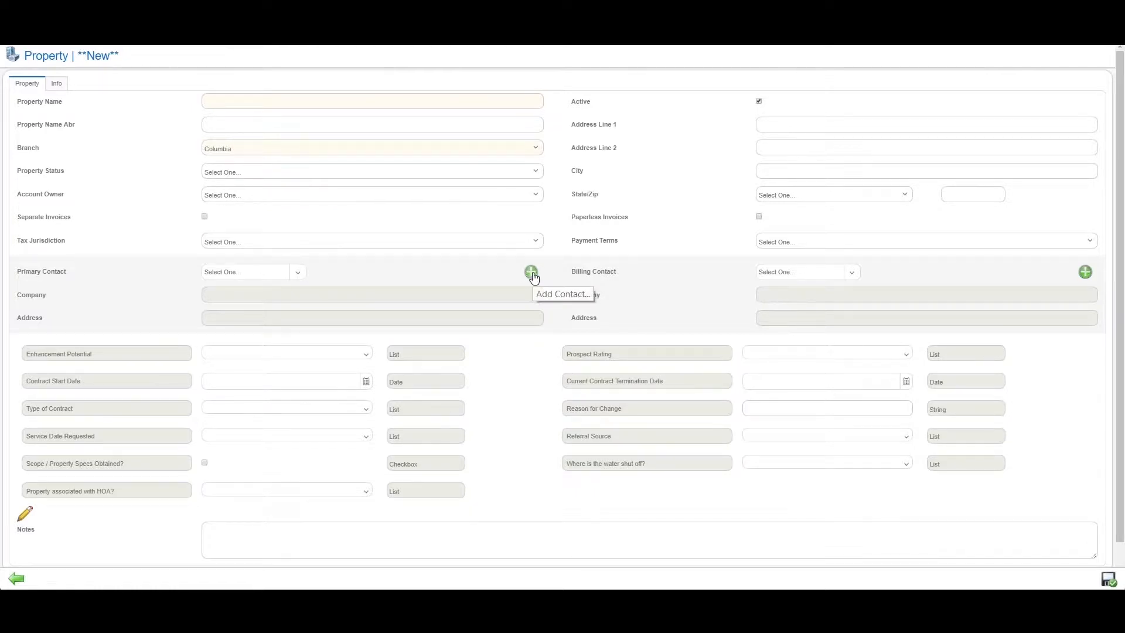
mouse_move(998, 283)
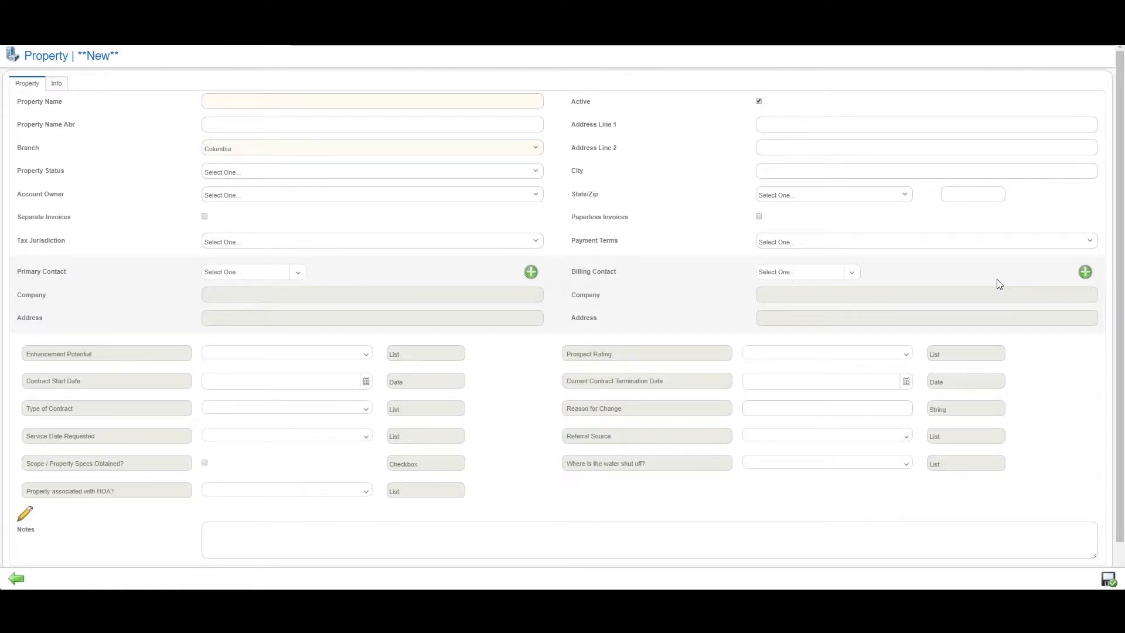
mouse_move(623, 335)
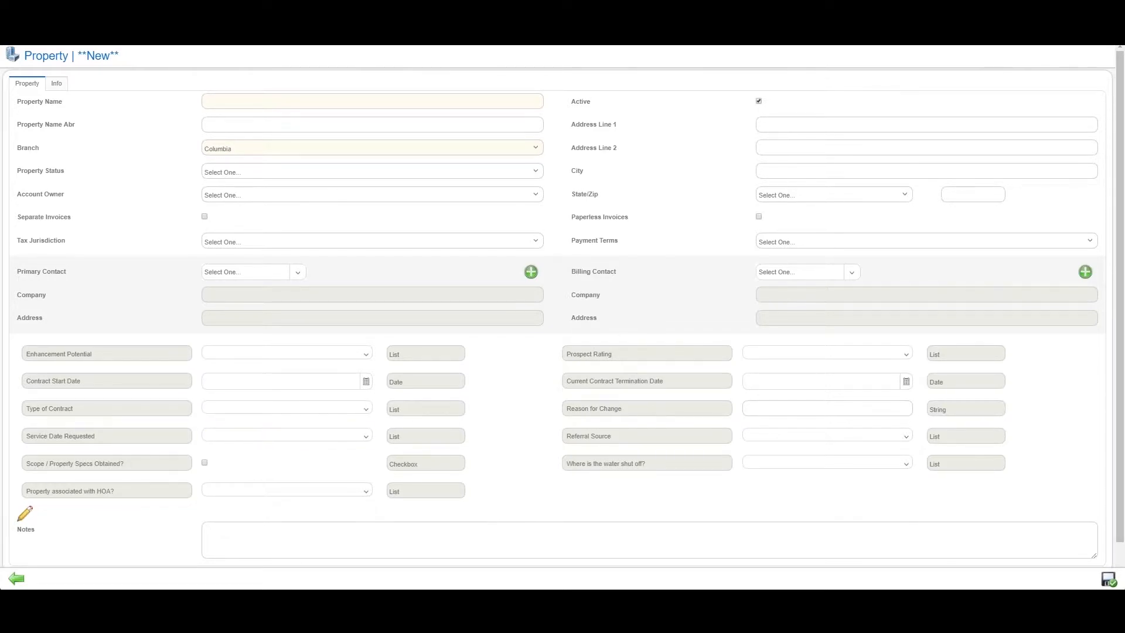
mouse_move(26, 513)
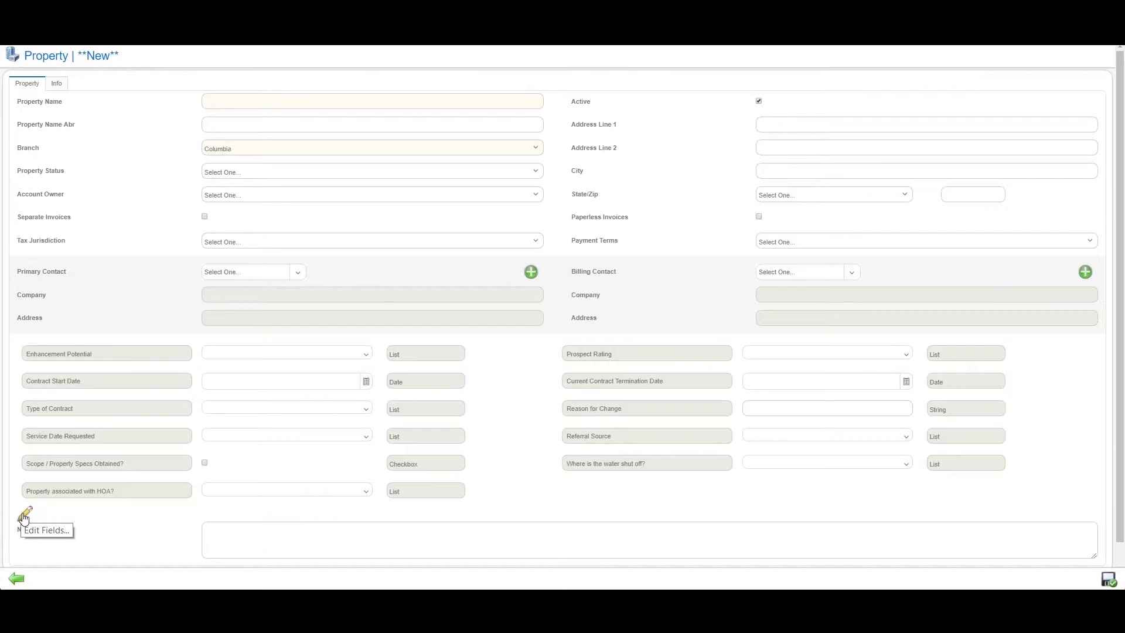
Make the new property's custom fields editable via Edit Fields
click(26, 512)
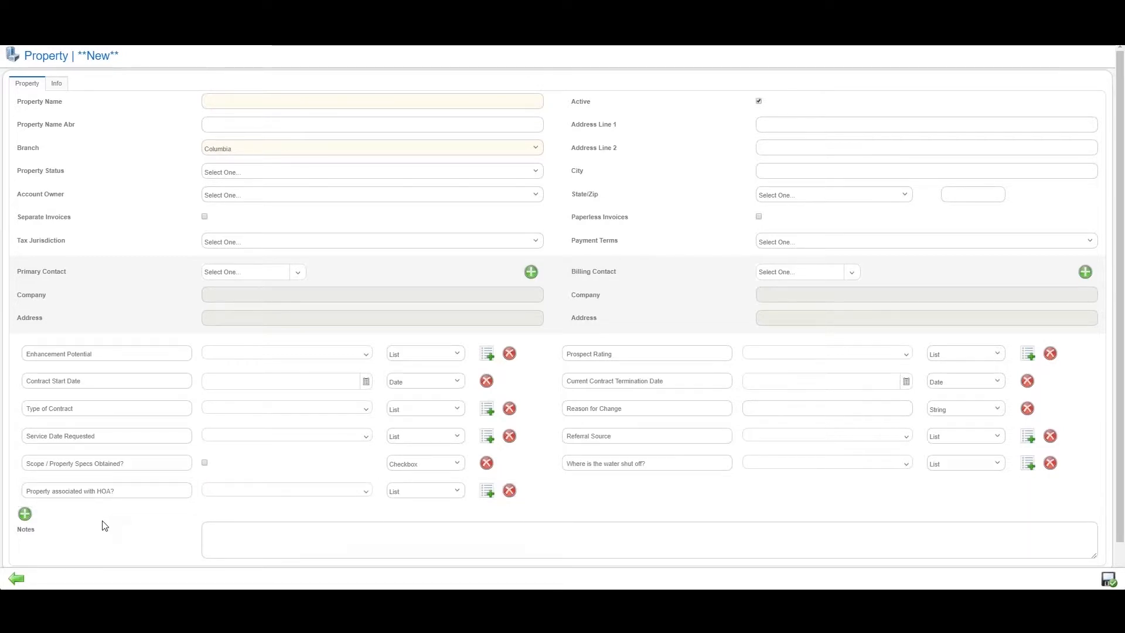
mouse_move(56, 83)
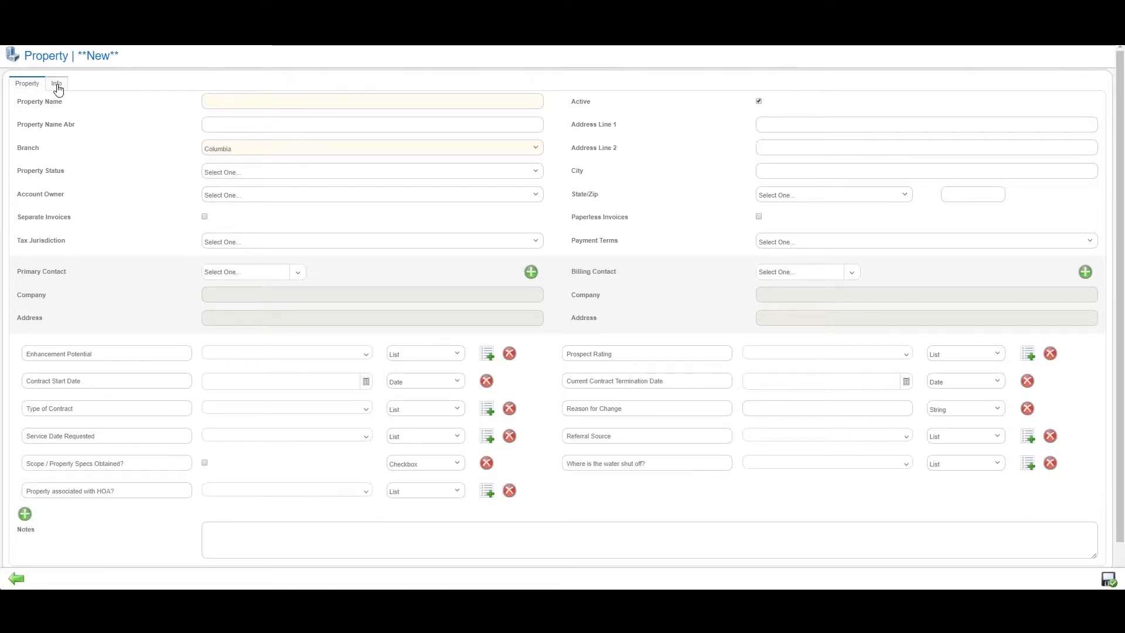
Review the Info fields, leave the unsaved form, and select Evans Transportation Services in the list
click(56, 83)
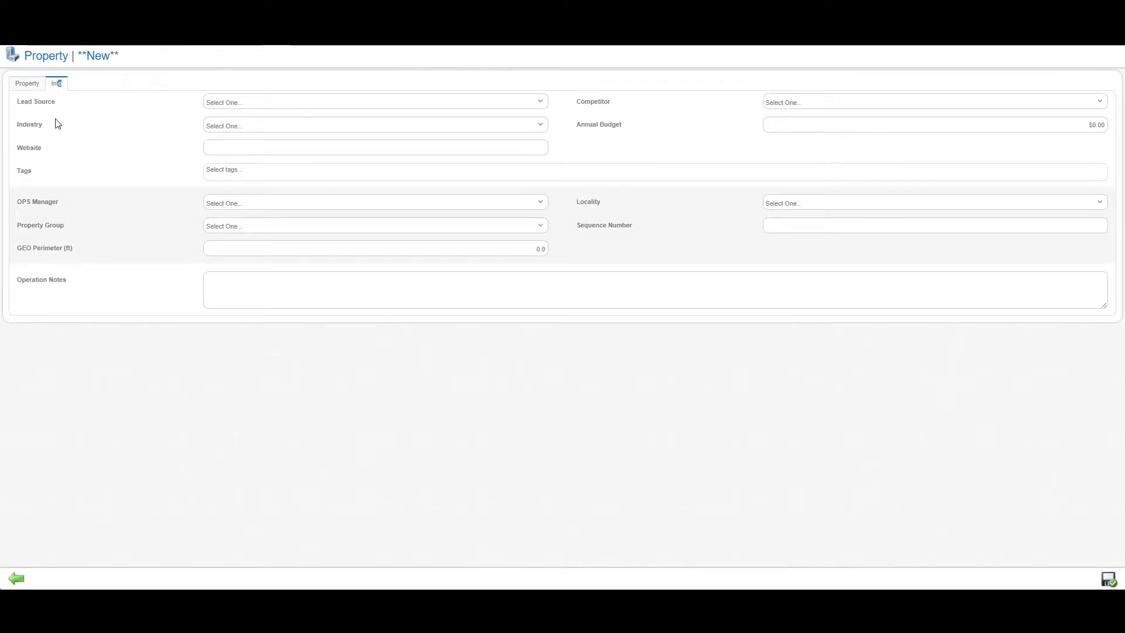
mouse_move(657, 126)
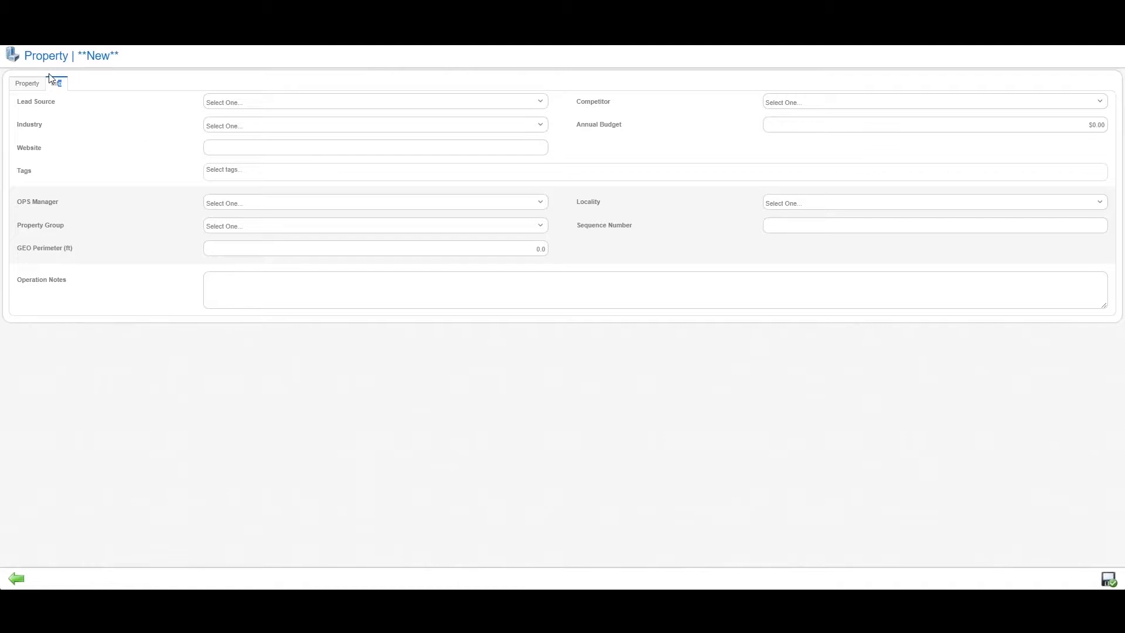
click(26, 84)
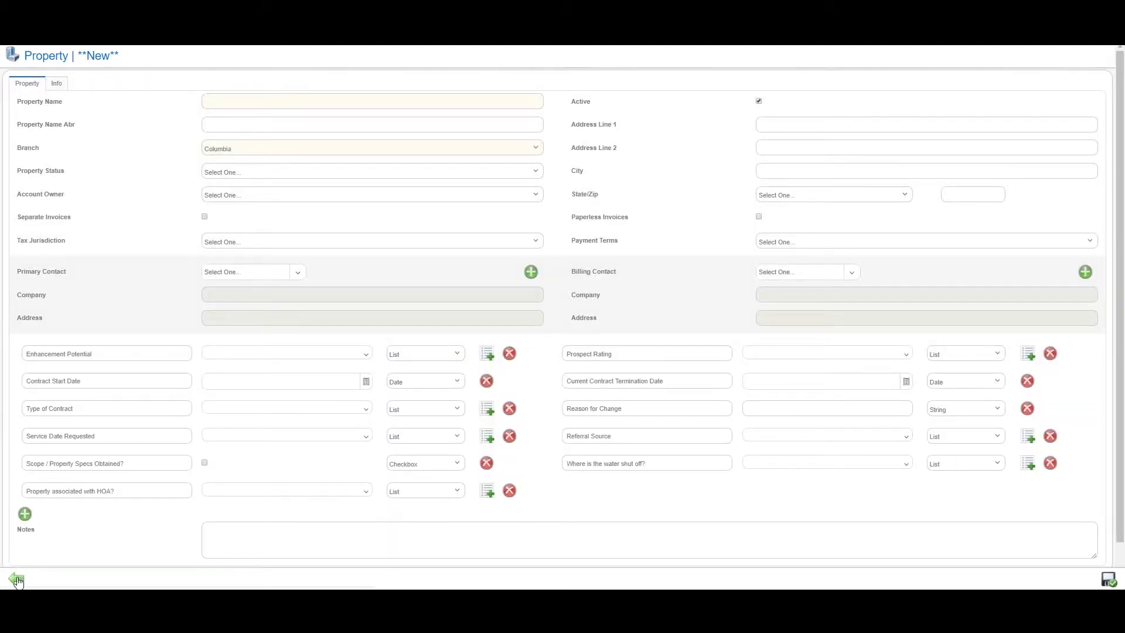
click(12, 579)
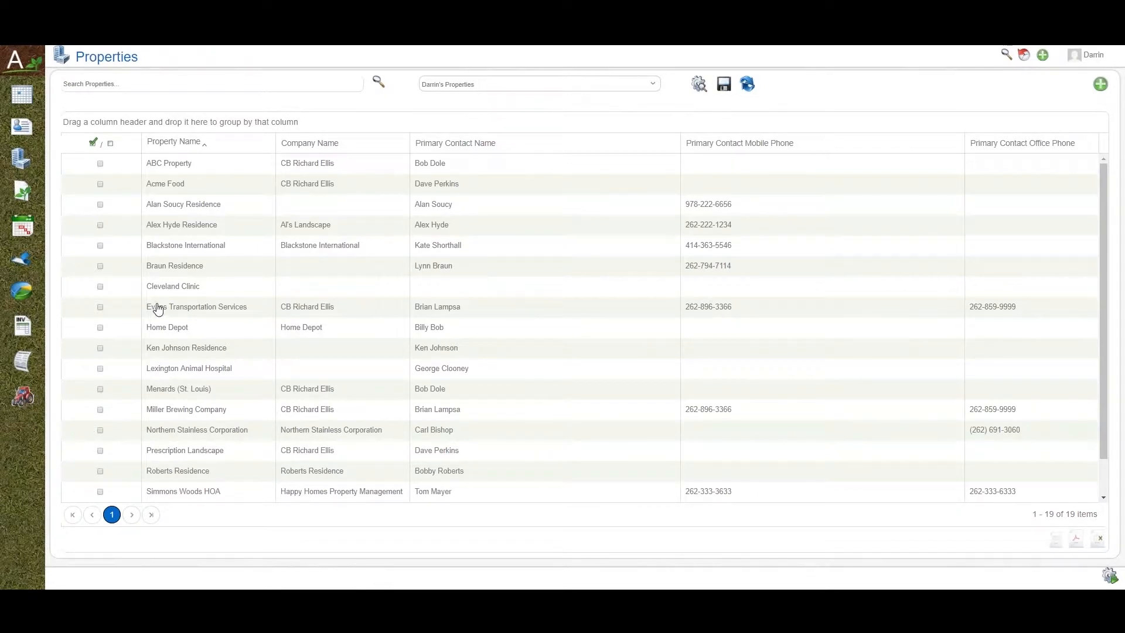
click(197, 307)
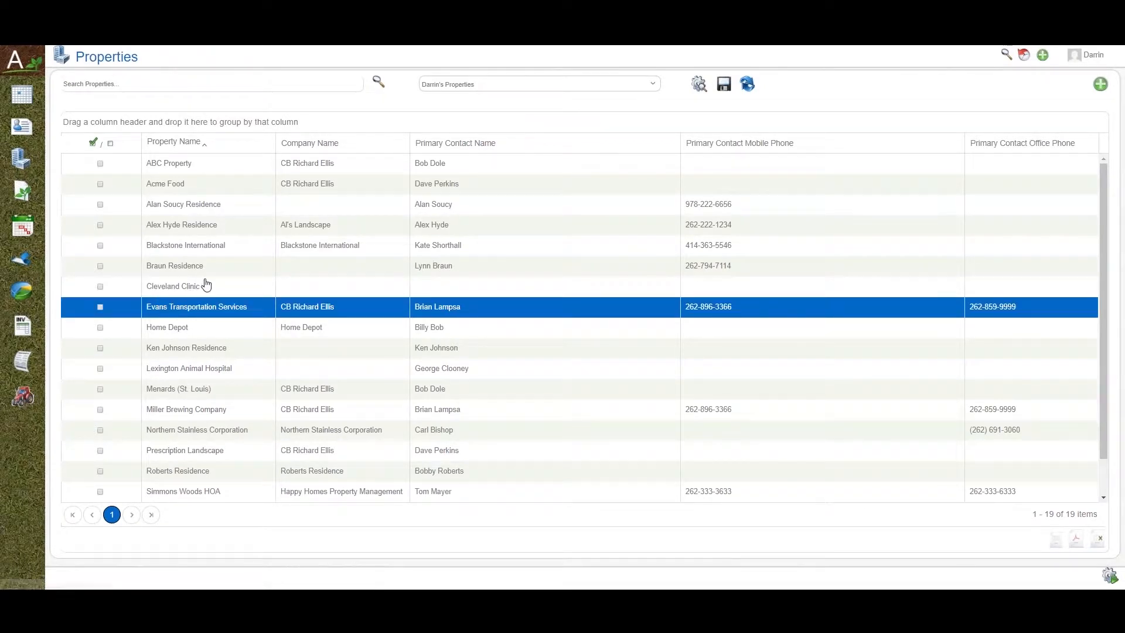
mouse_move(239, 109)
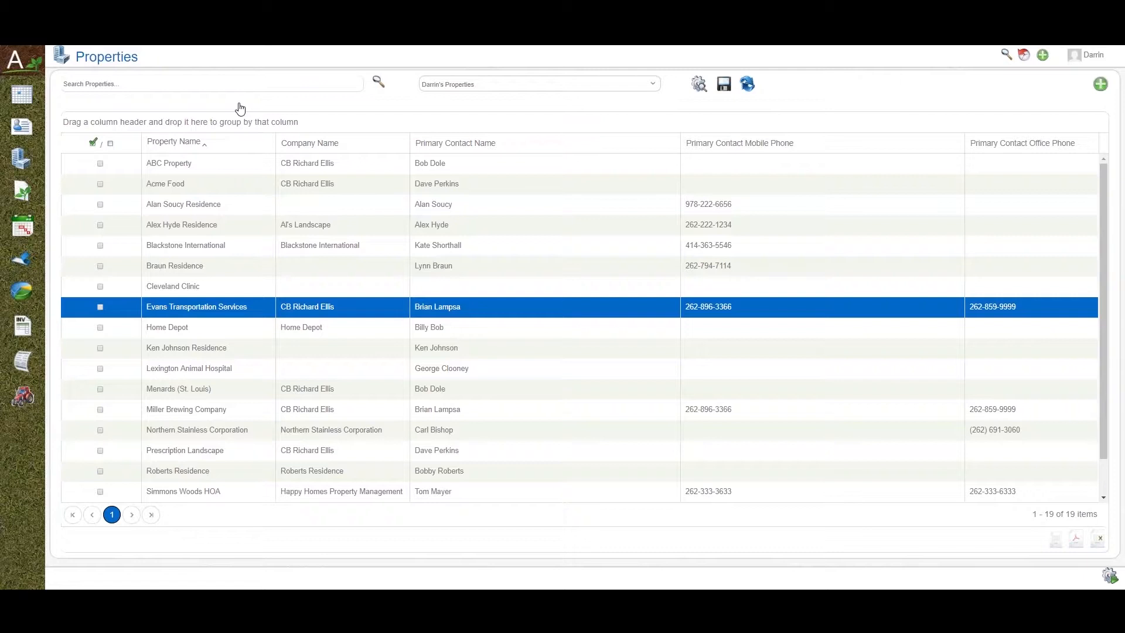
Open the Evans Transportation Services property record with its overview
double_click(197, 307)
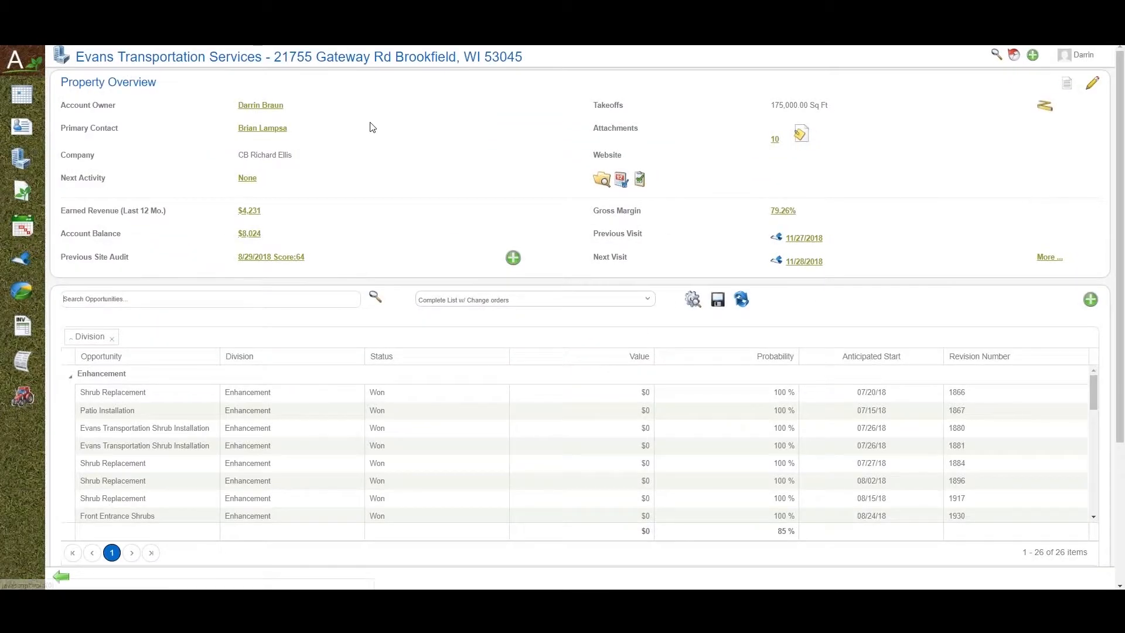
mouse_move(368, 125)
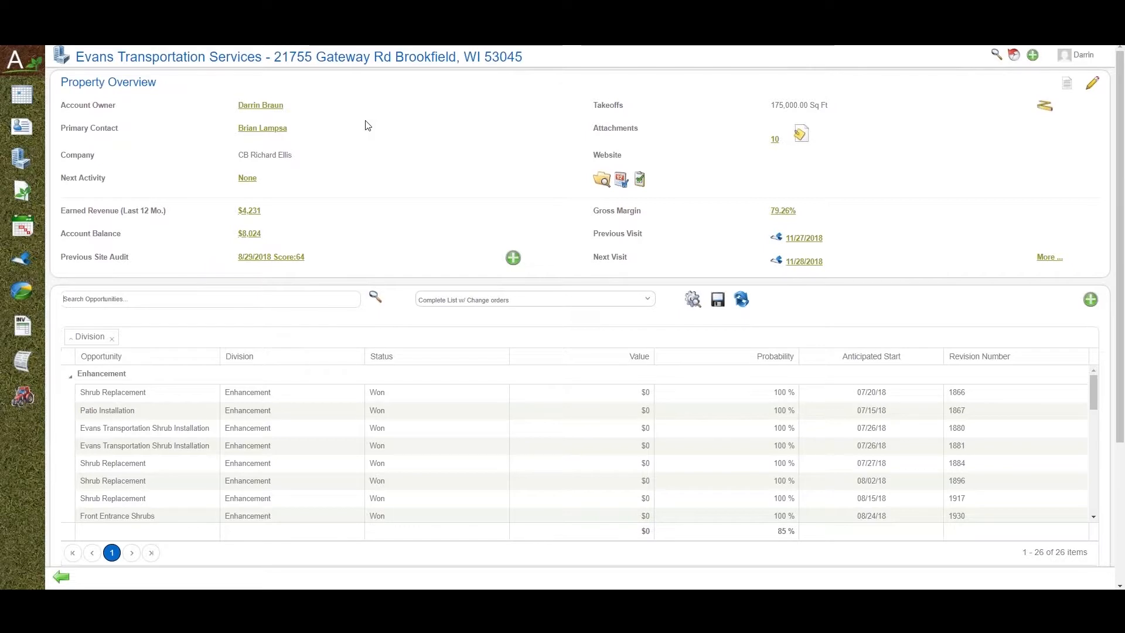
mouse_move(363, 124)
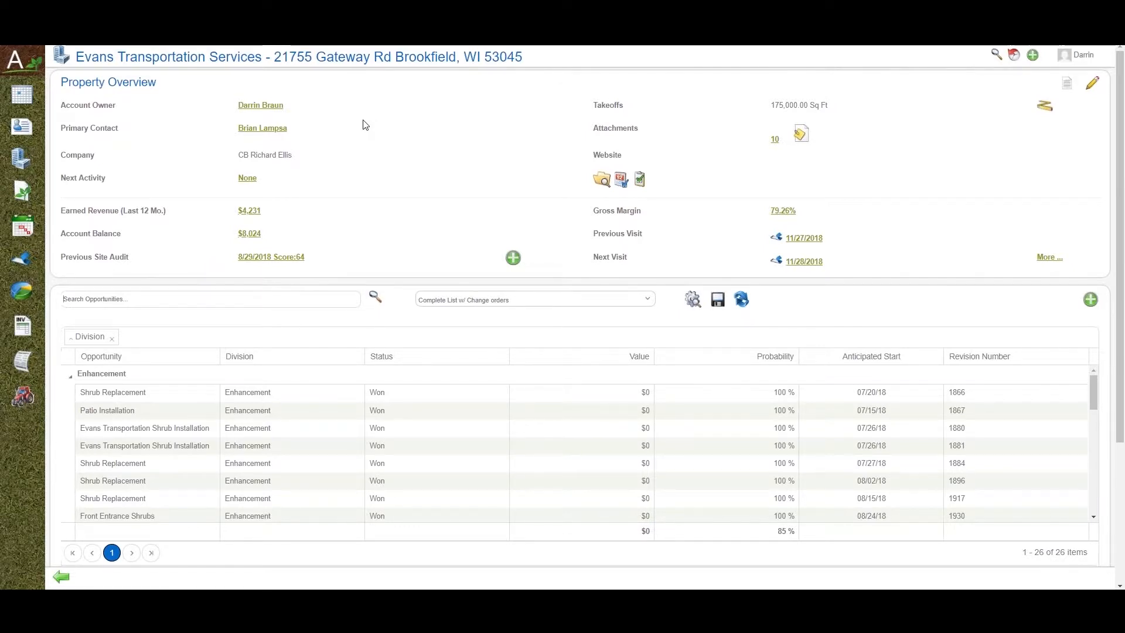
mouse_move(361, 146)
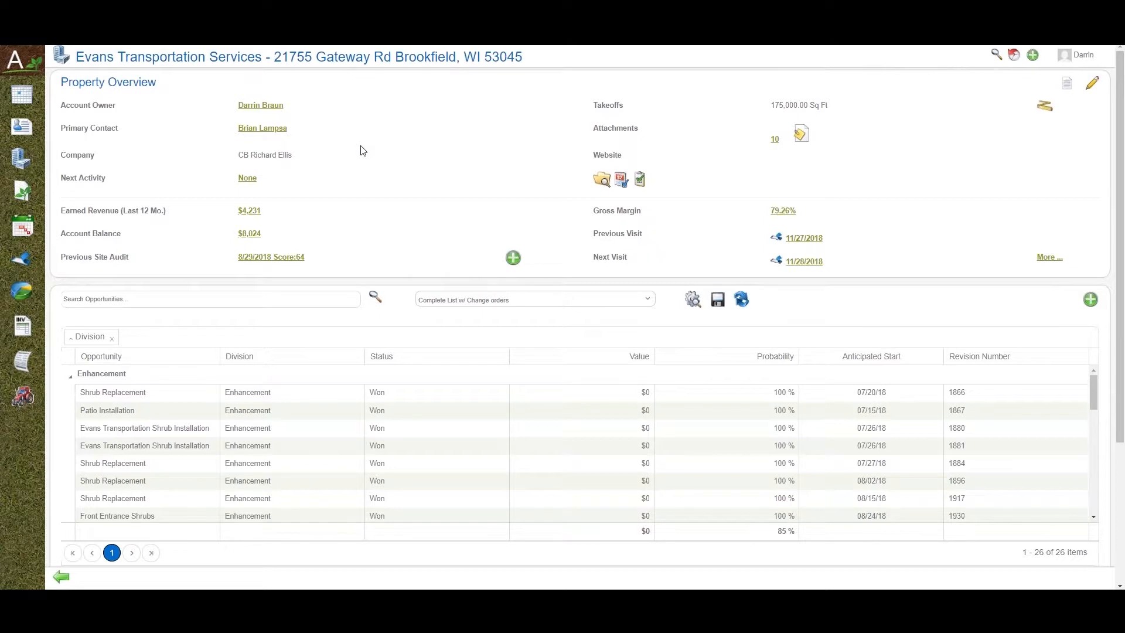
mouse_move(362, 153)
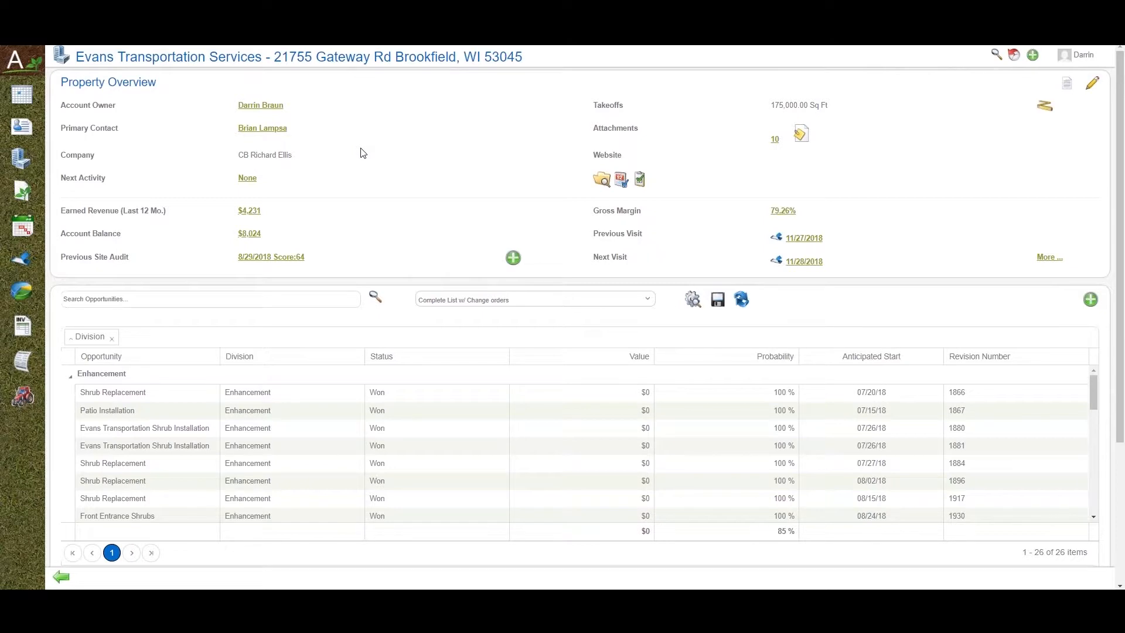
mouse_move(333, 137)
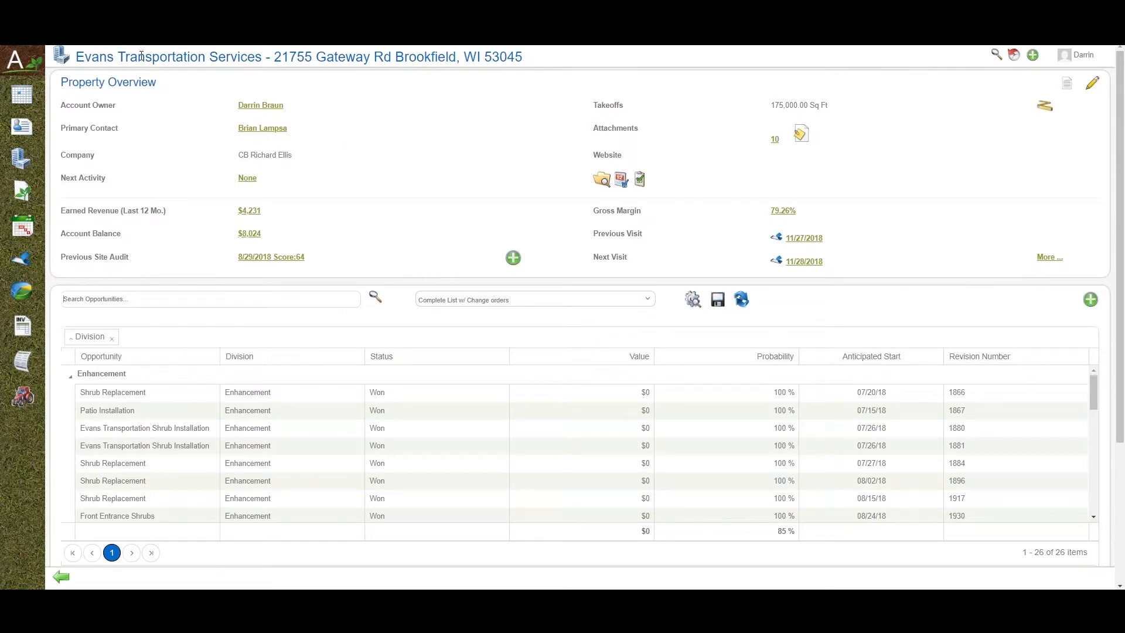
mouse_move(272, 56)
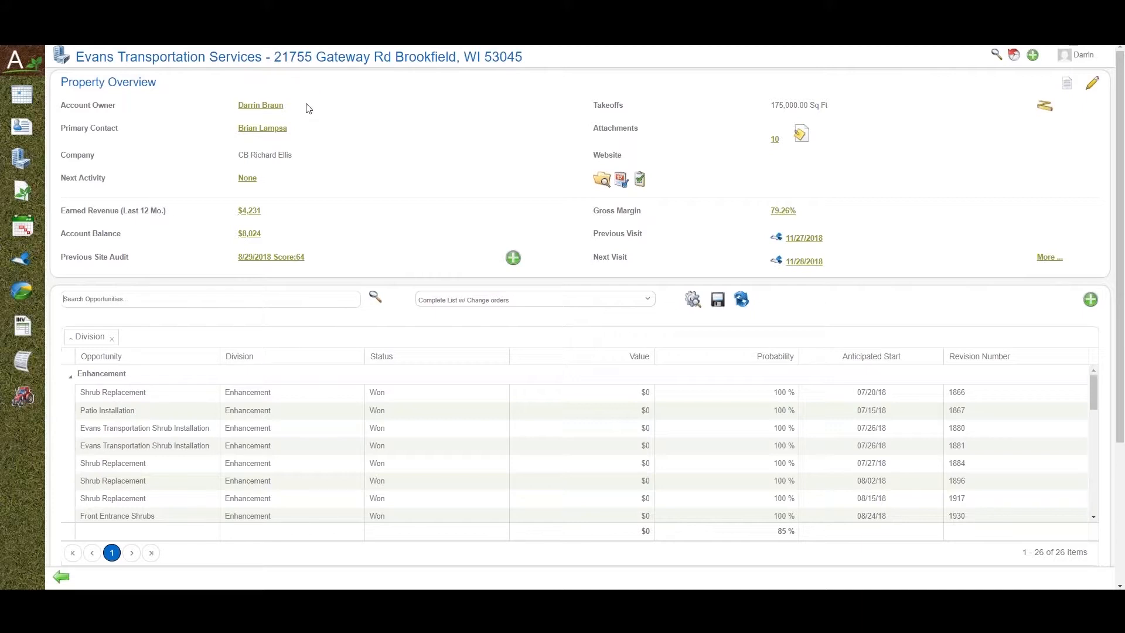
mouse_move(364, 129)
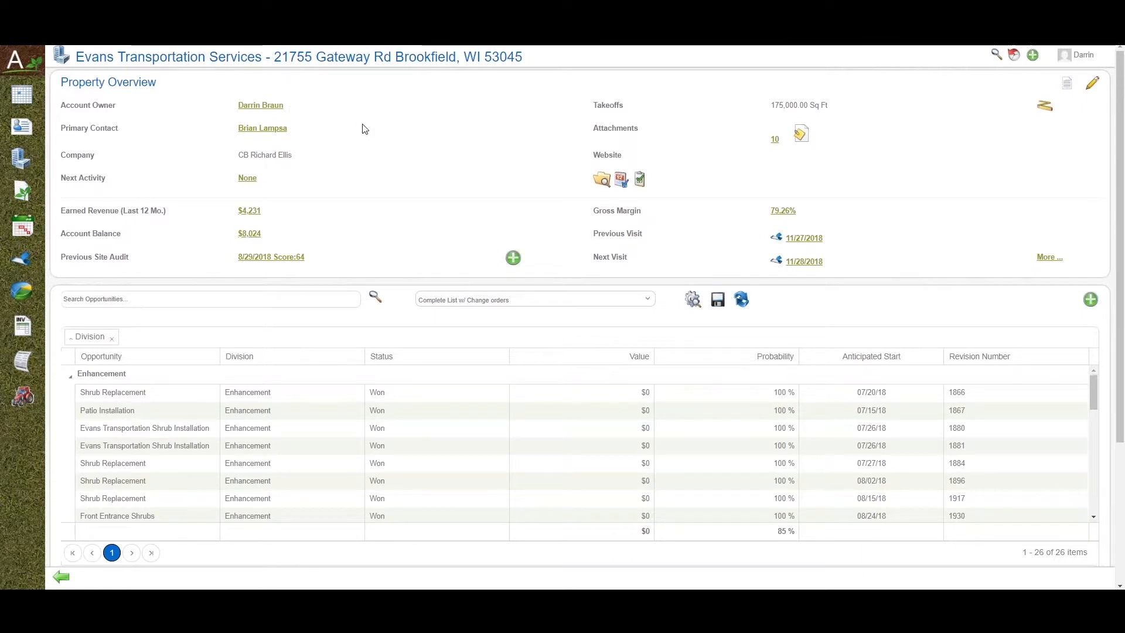
mouse_move(482, 136)
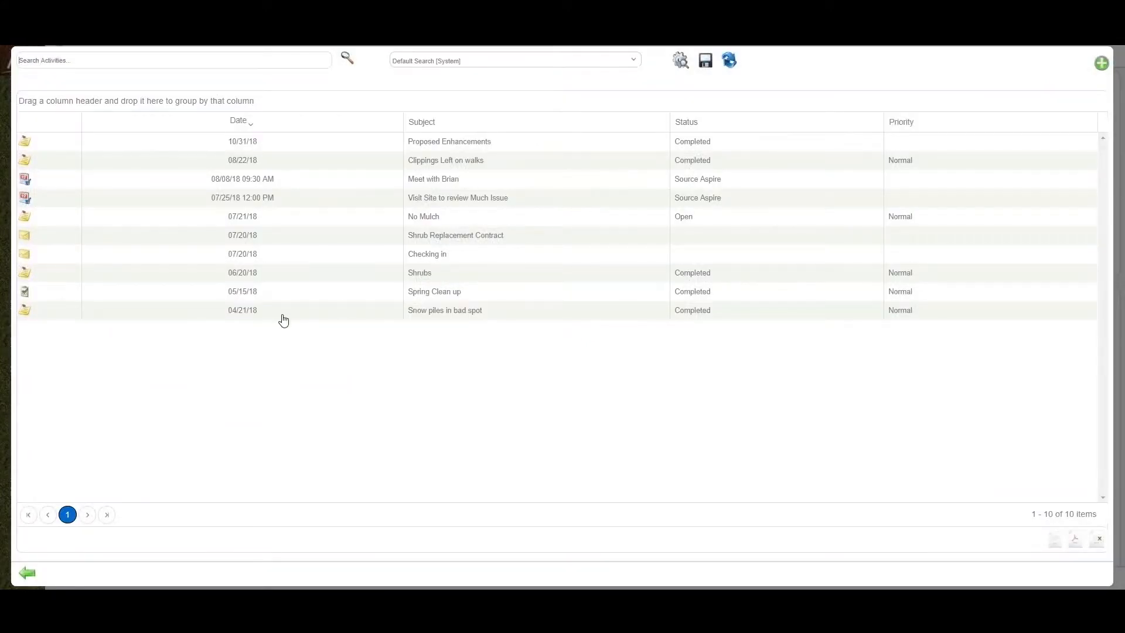
mouse_move(47, 295)
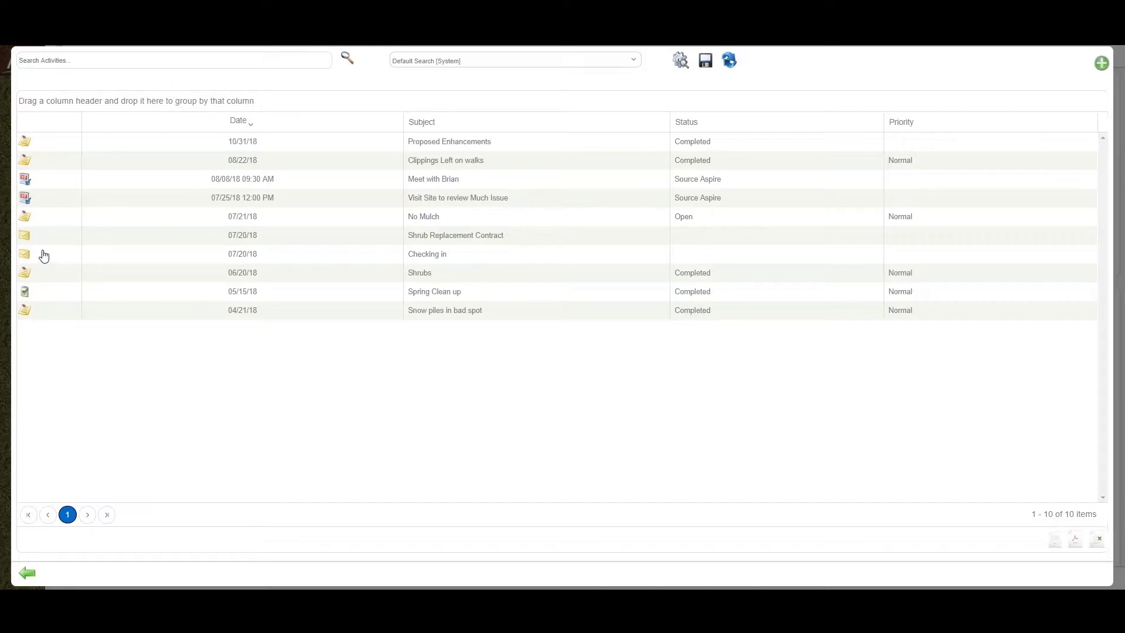
mouse_move(34, 208)
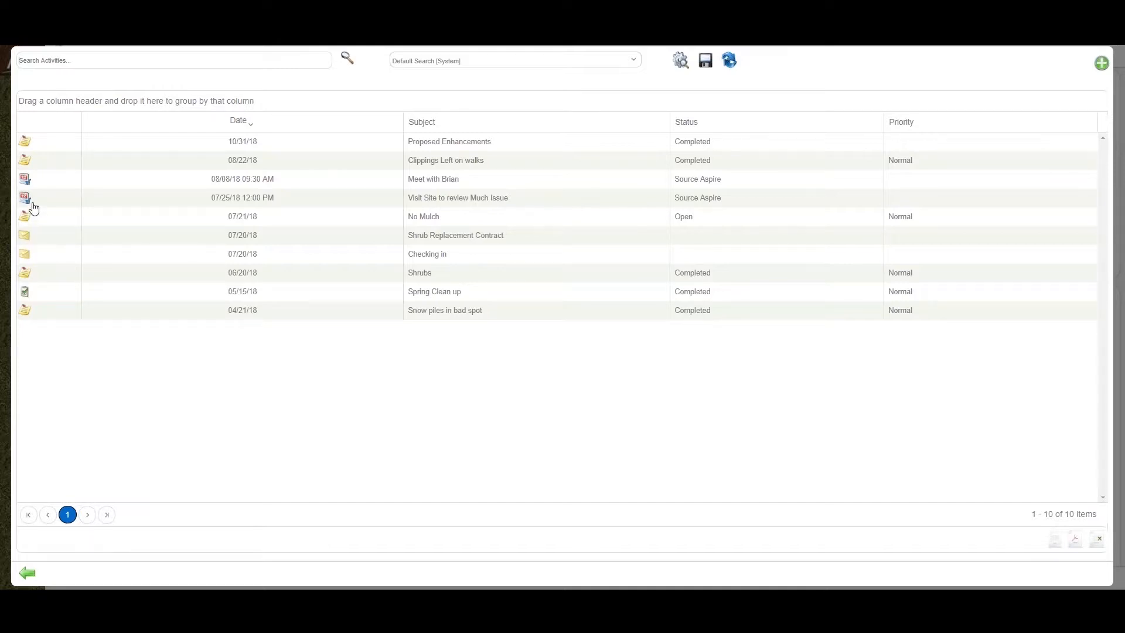
mouse_move(44, 185)
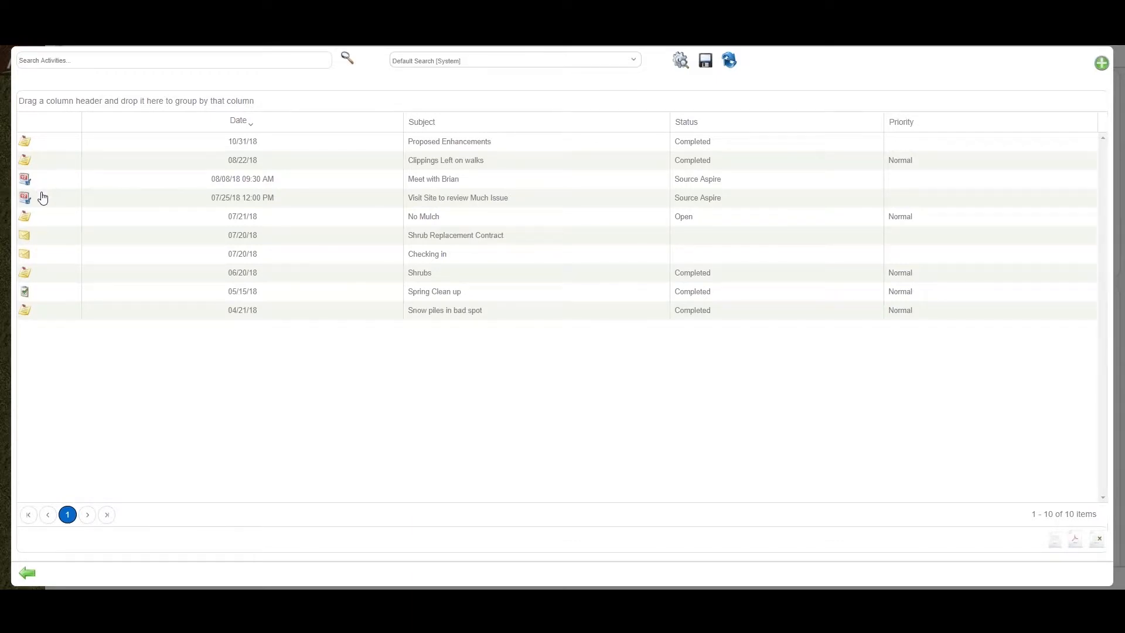
mouse_move(64, 377)
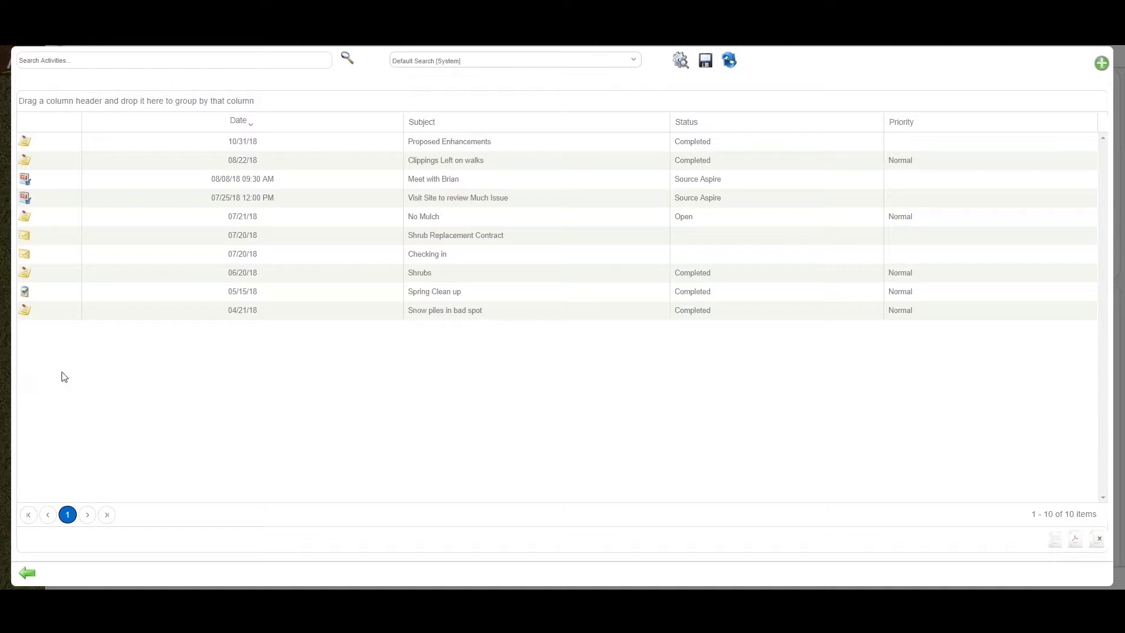
mouse_move(244, 394)
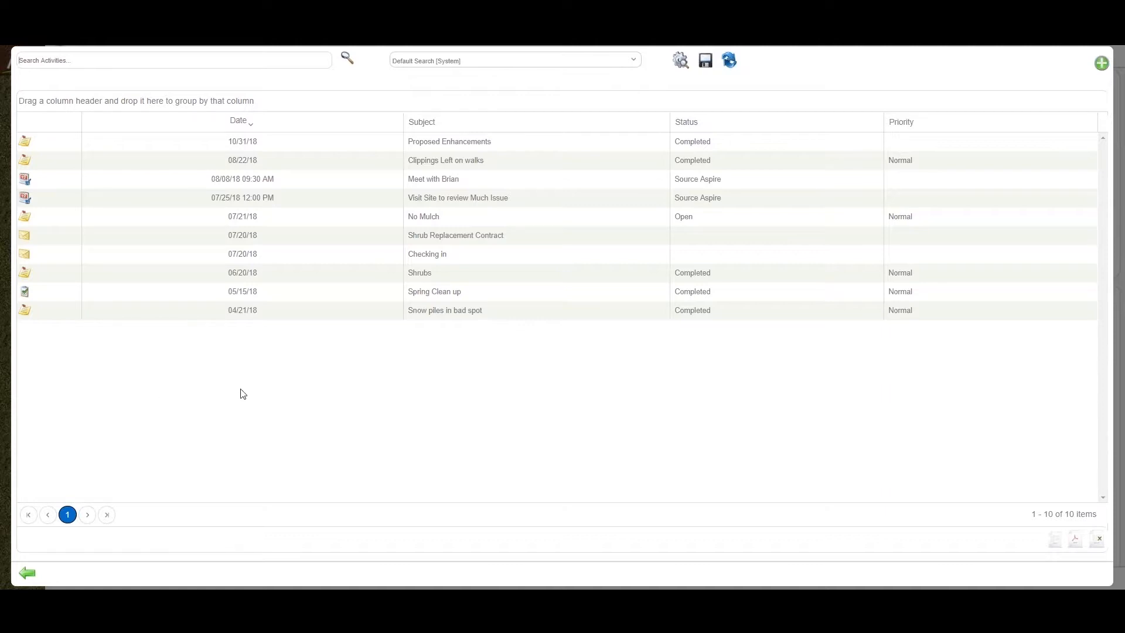
mouse_move(478, 400)
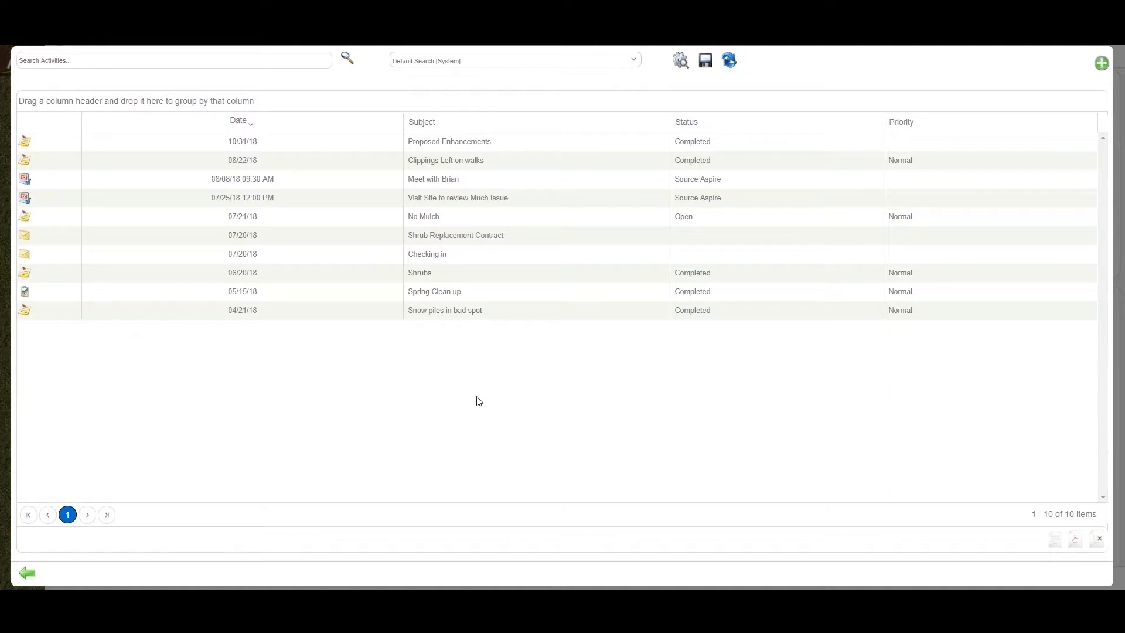
mouse_move(496, 403)
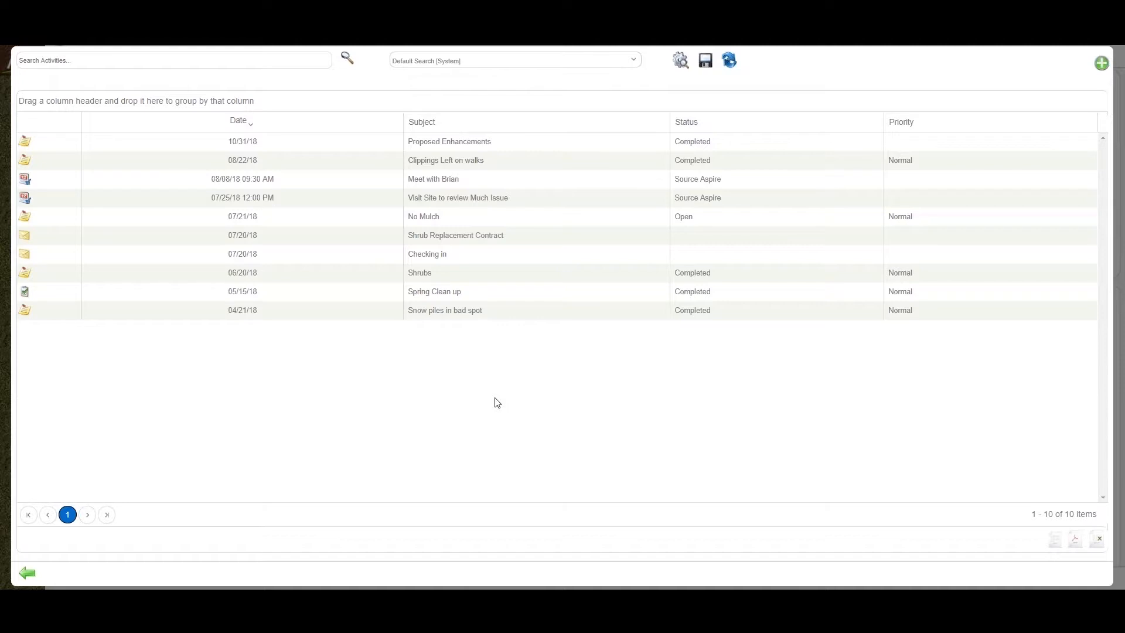
mouse_move(53, 552)
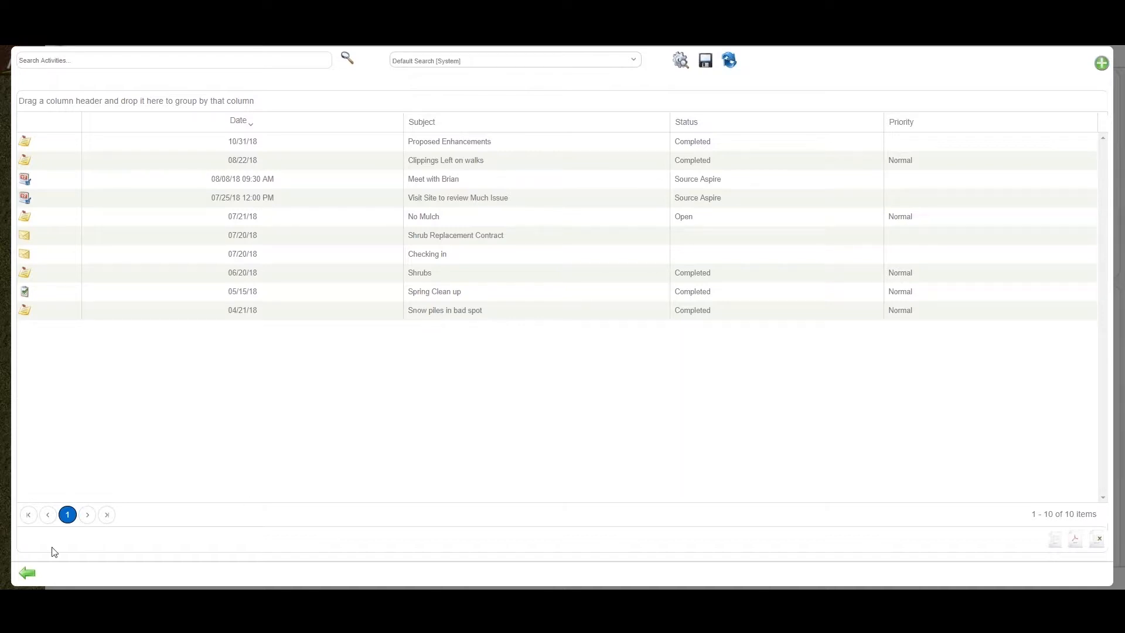
mouse_move(27, 573)
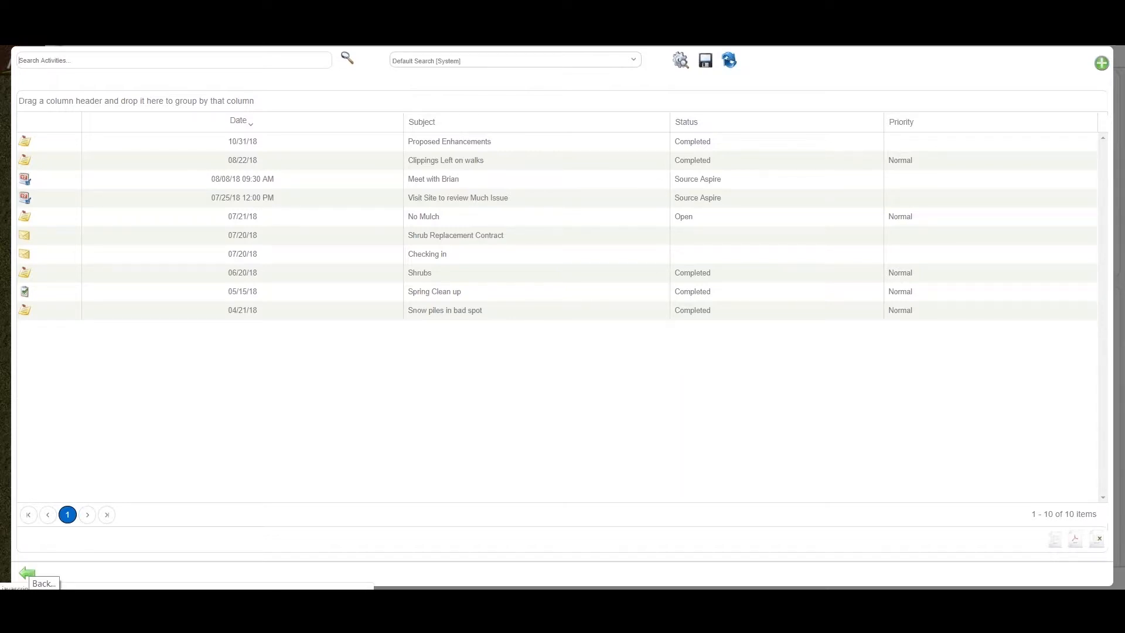
Return from activities to the overview and show the property's 10 attachments
click(26, 574)
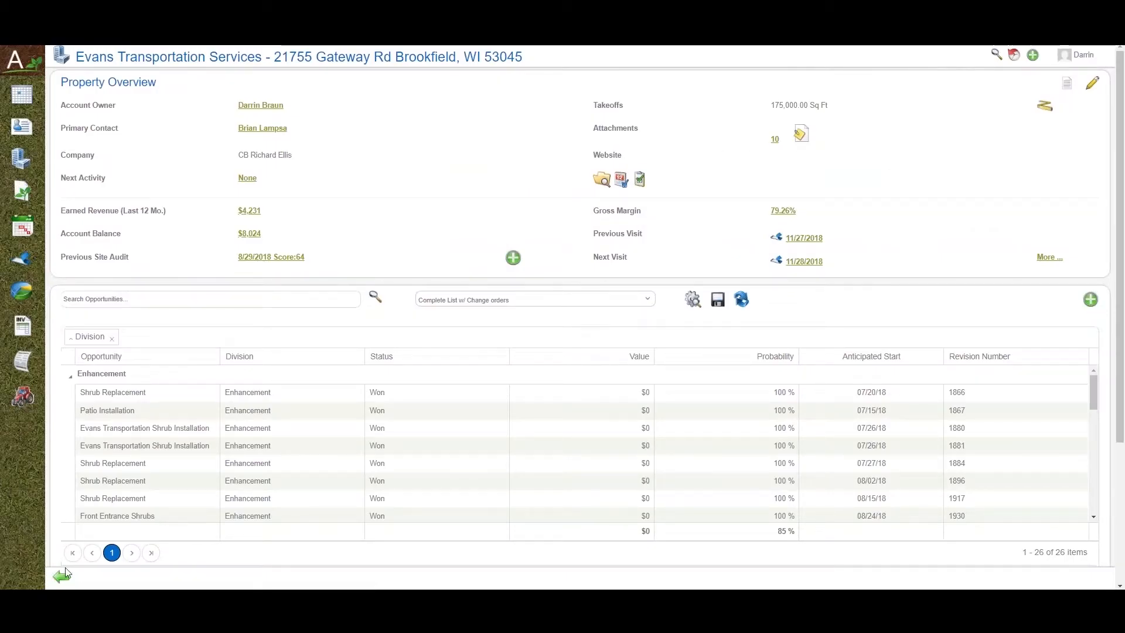
mouse_move(642, 141)
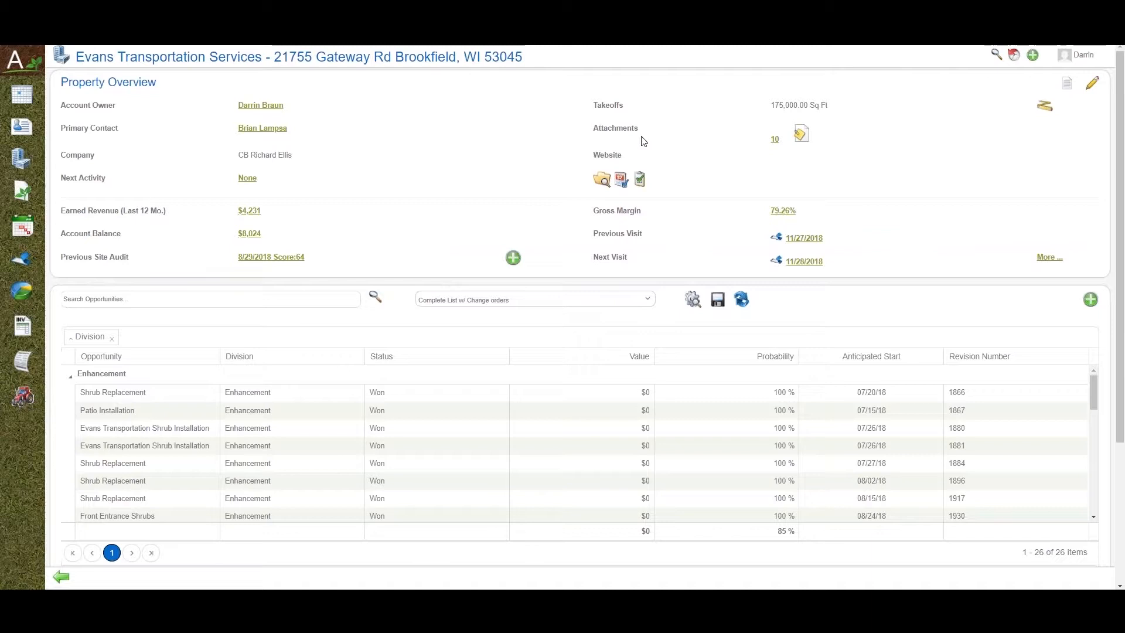
click(801, 132)
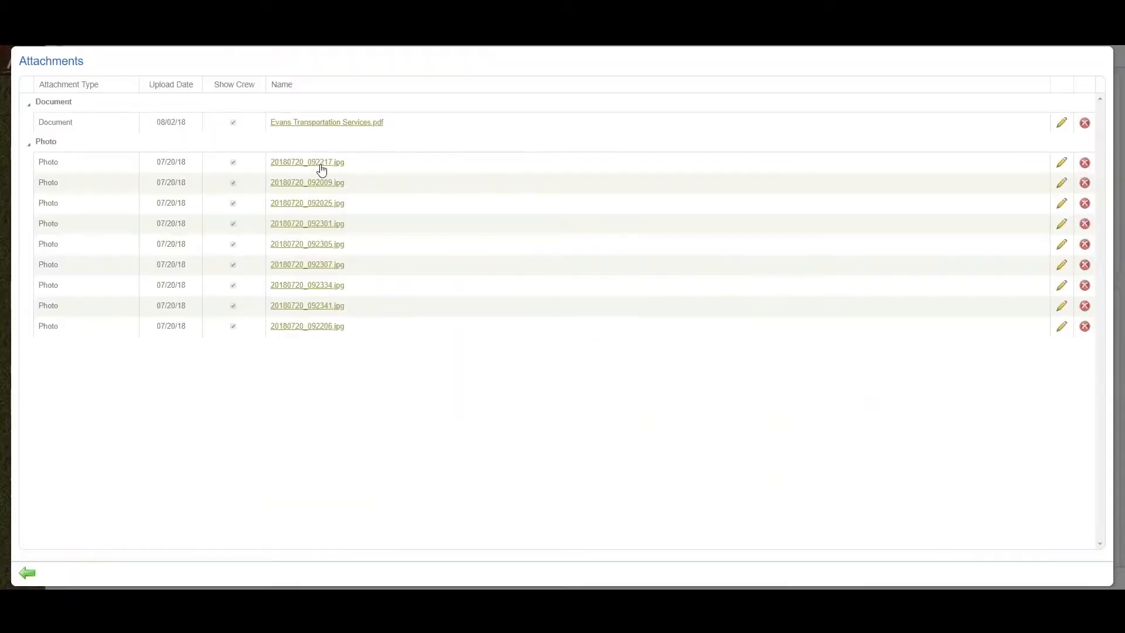
mouse_move(150, 116)
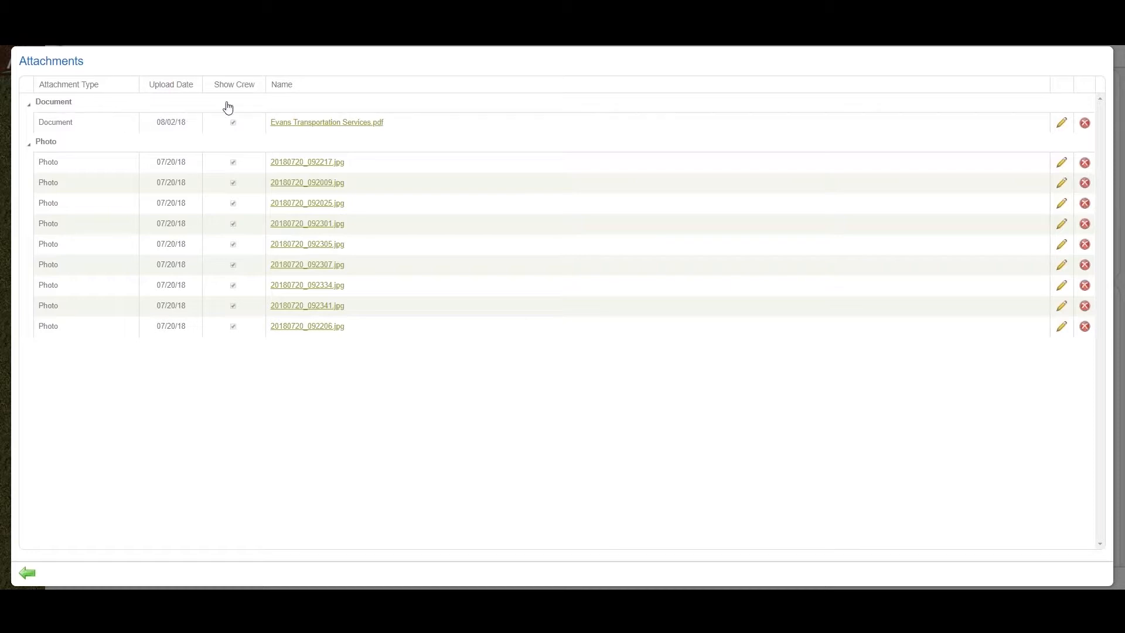
Review an attachment and return to the Evans Transportation Services overview
click(232, 204)
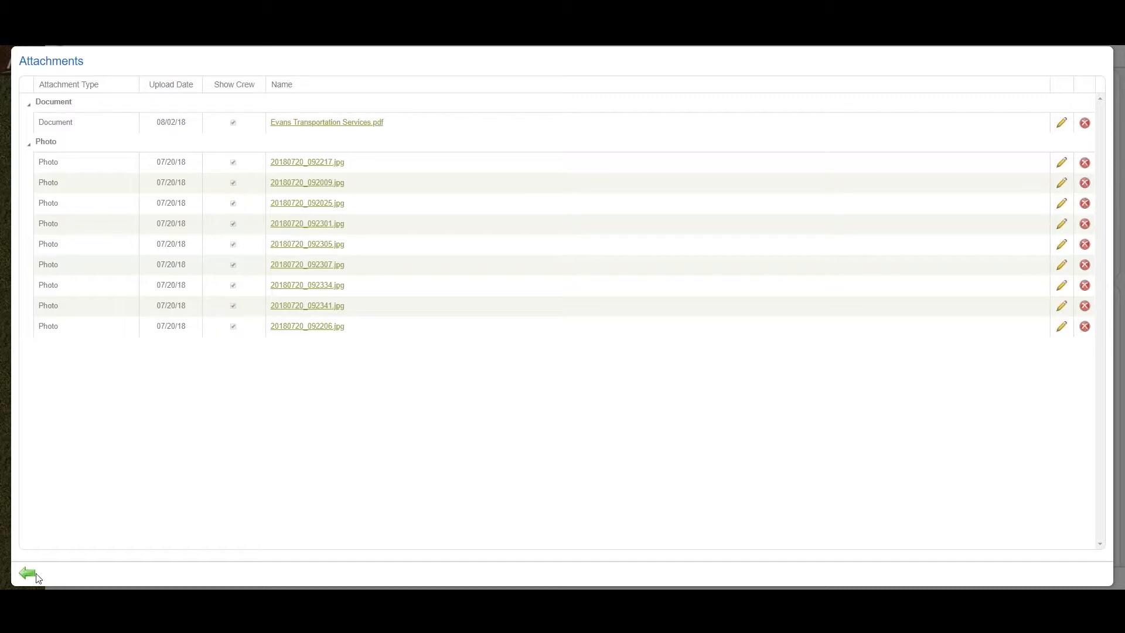
mouse_move(231, 216)
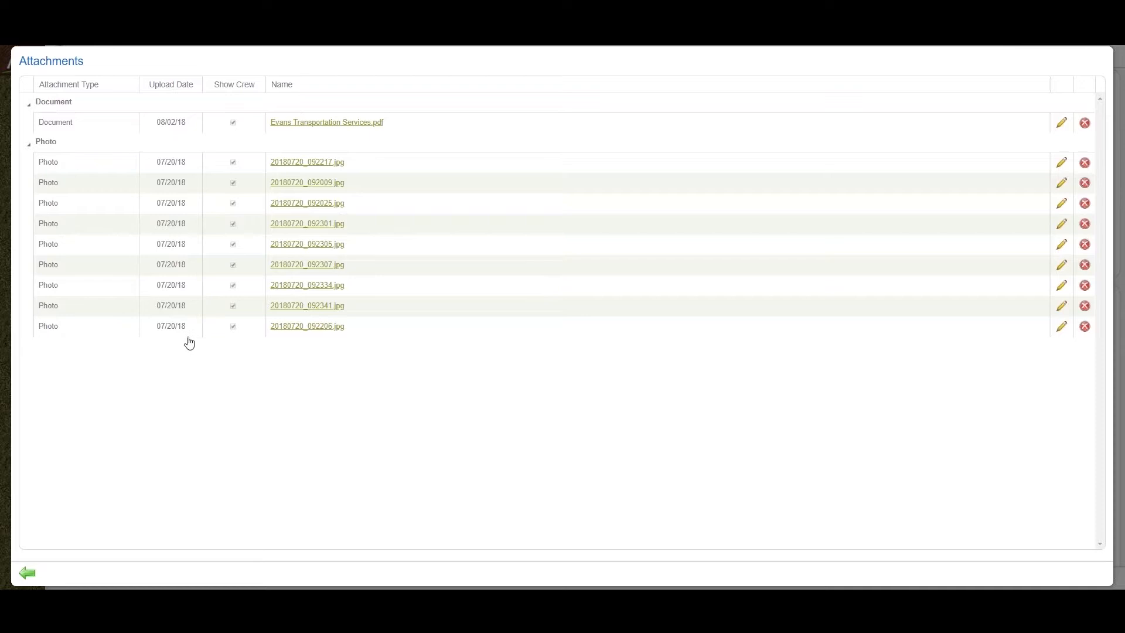
mouse_move(25, 572)
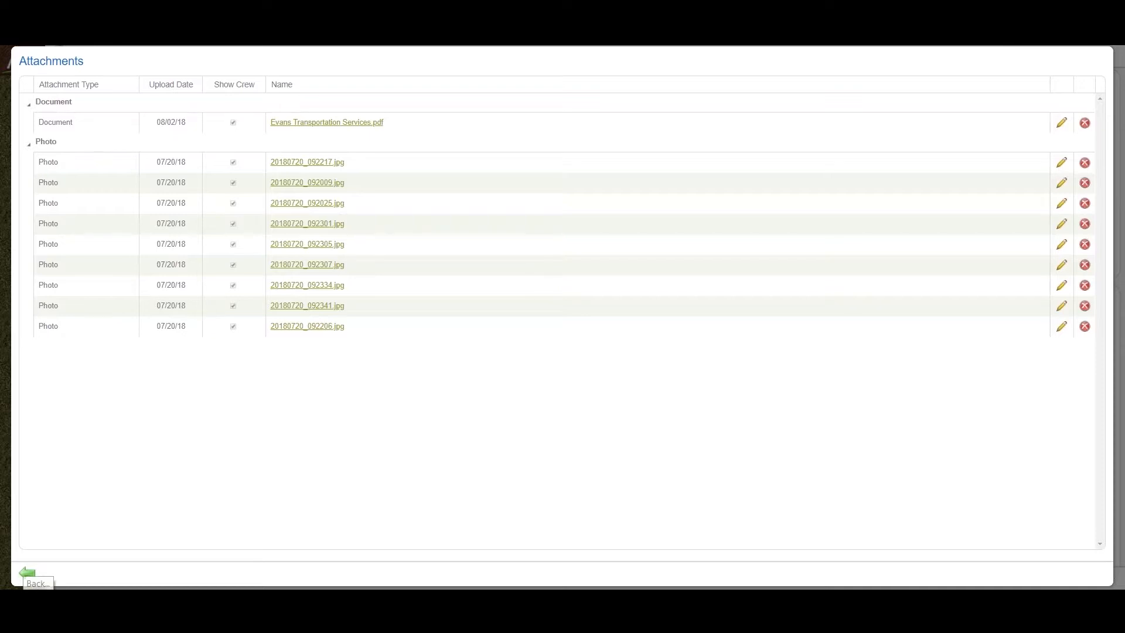
click(27, 573)
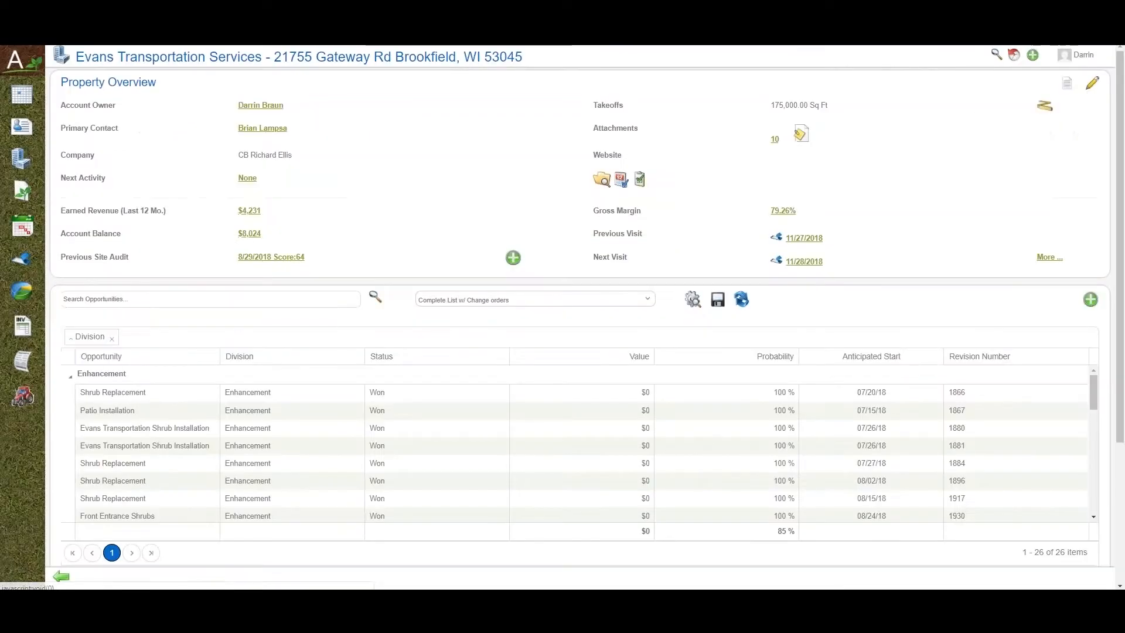
Show the property's open issues from the Property Issues chart and select issue #99, No Mulch
scroll(down, 3)
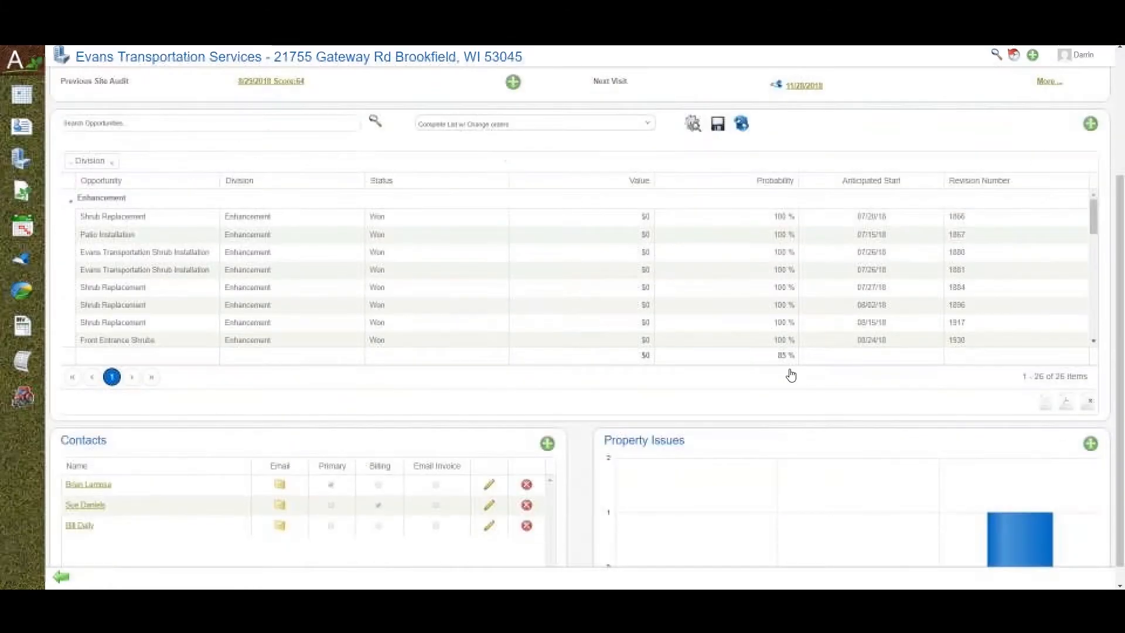
scroll(down, 3)
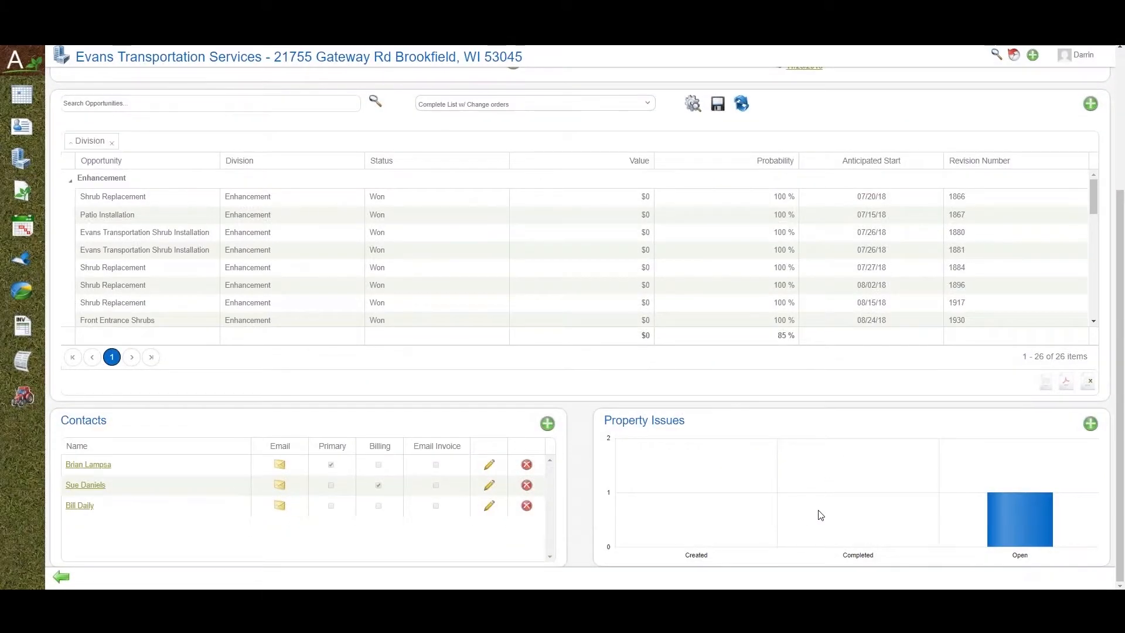
mouse_move(1036, 532)
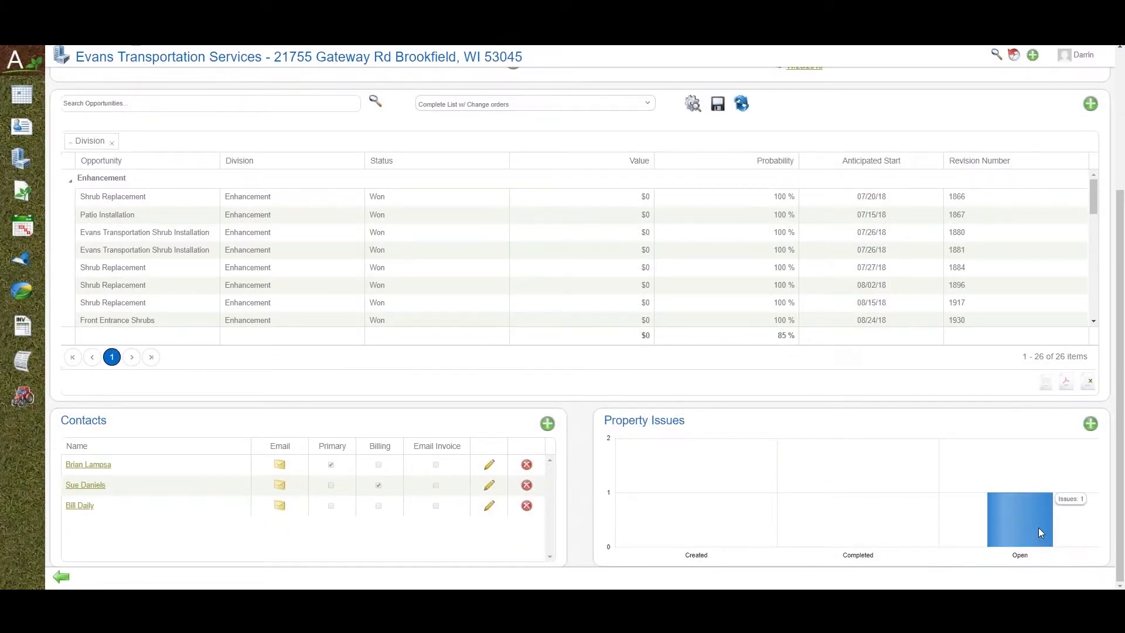
click(1019, 523)
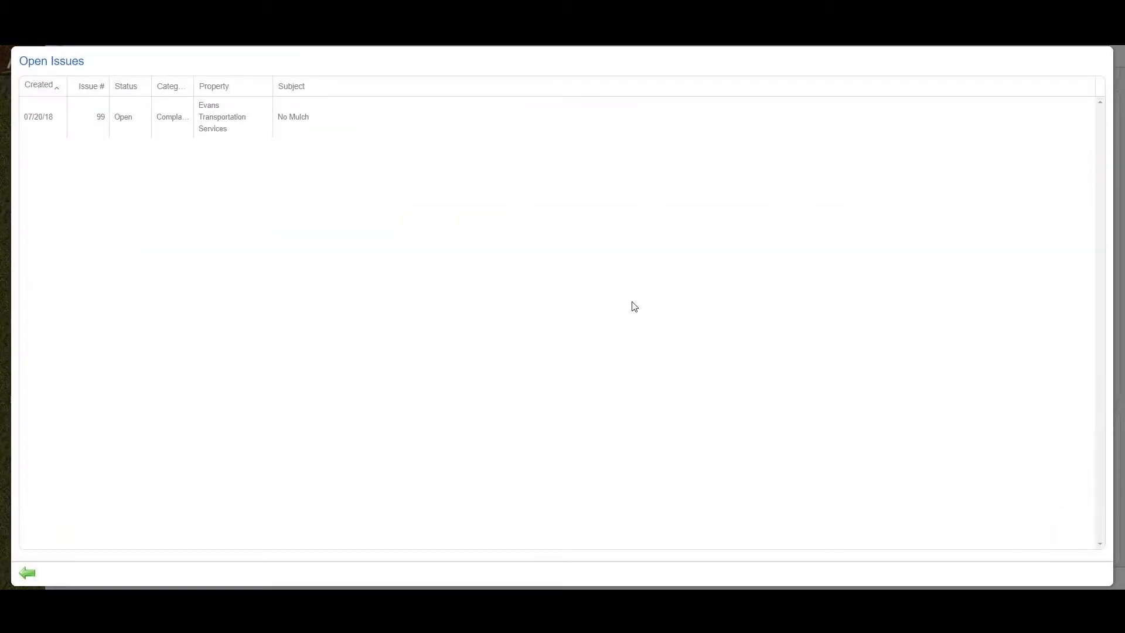
mouse_move(90, 122)
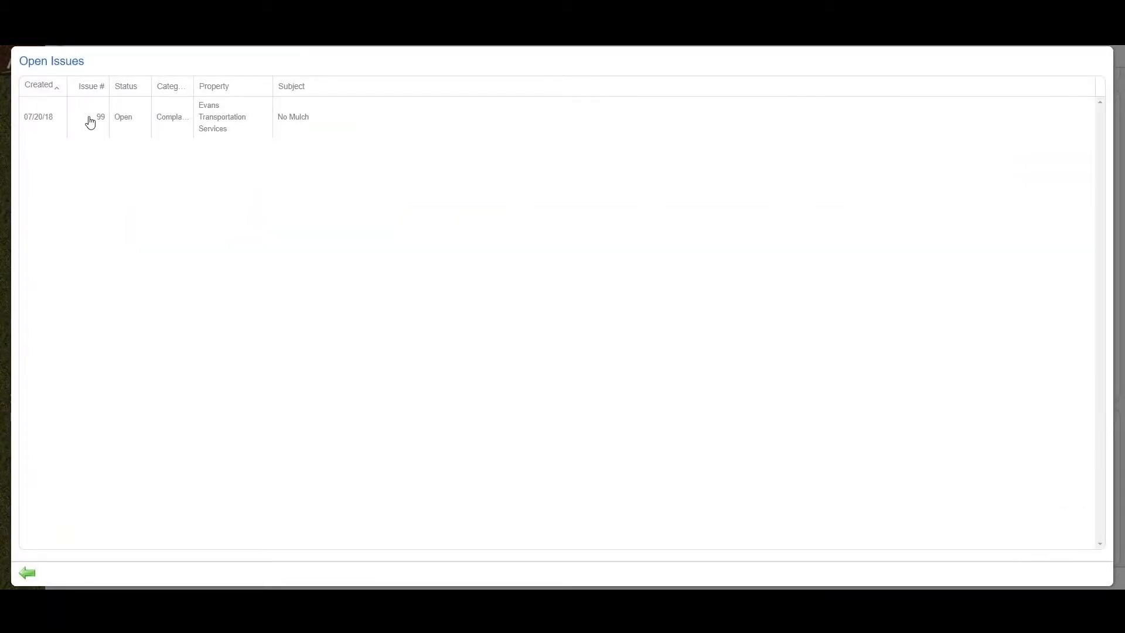
mouse_move(87, 119)
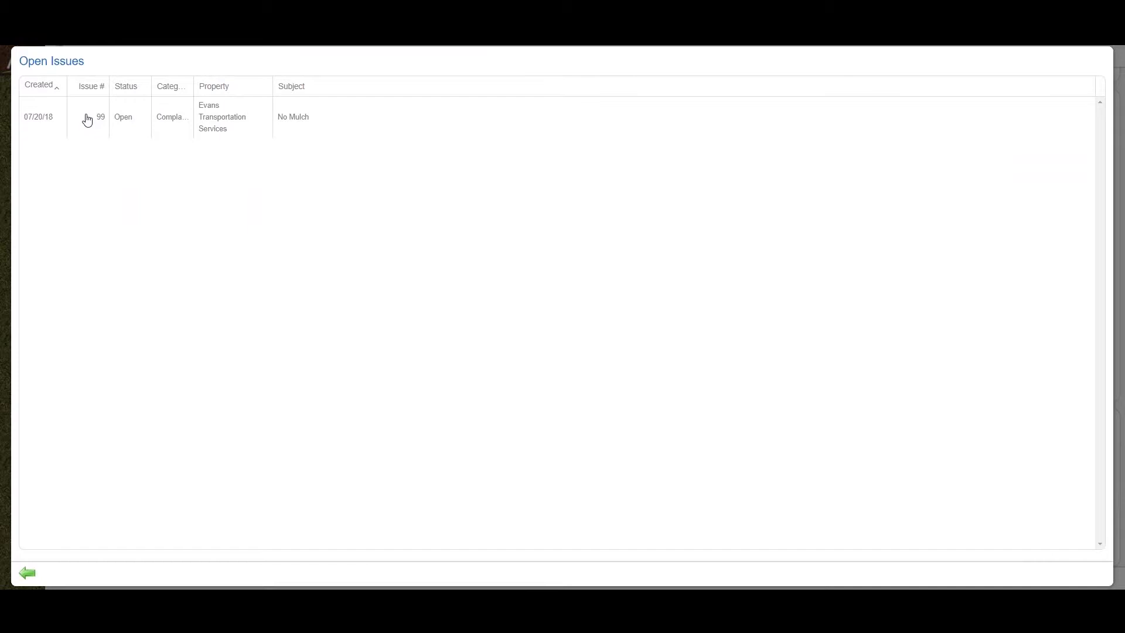
click(88, 117)
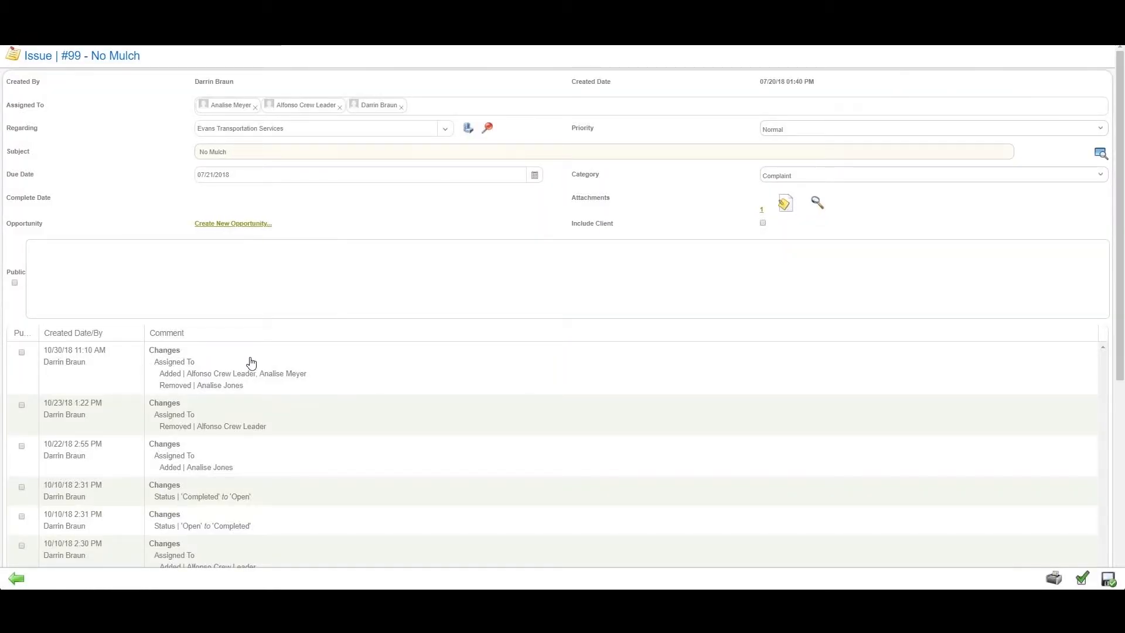
Review issue #99's comment history down to the original no-mulch complaint and photo
scroll(down, 3)
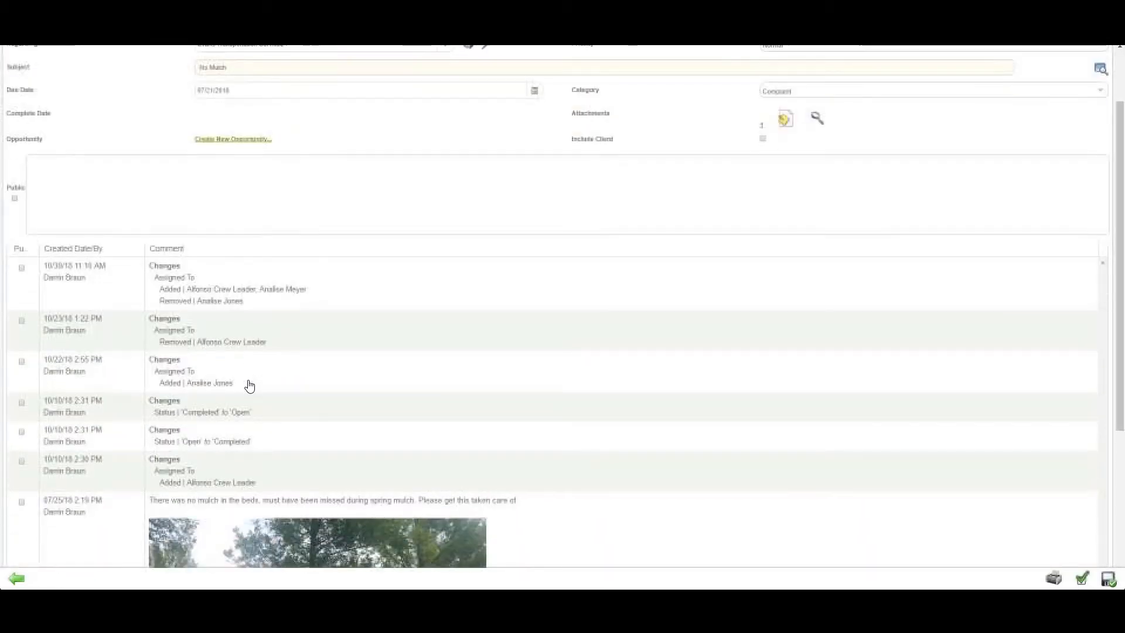
scroll(down, 3)
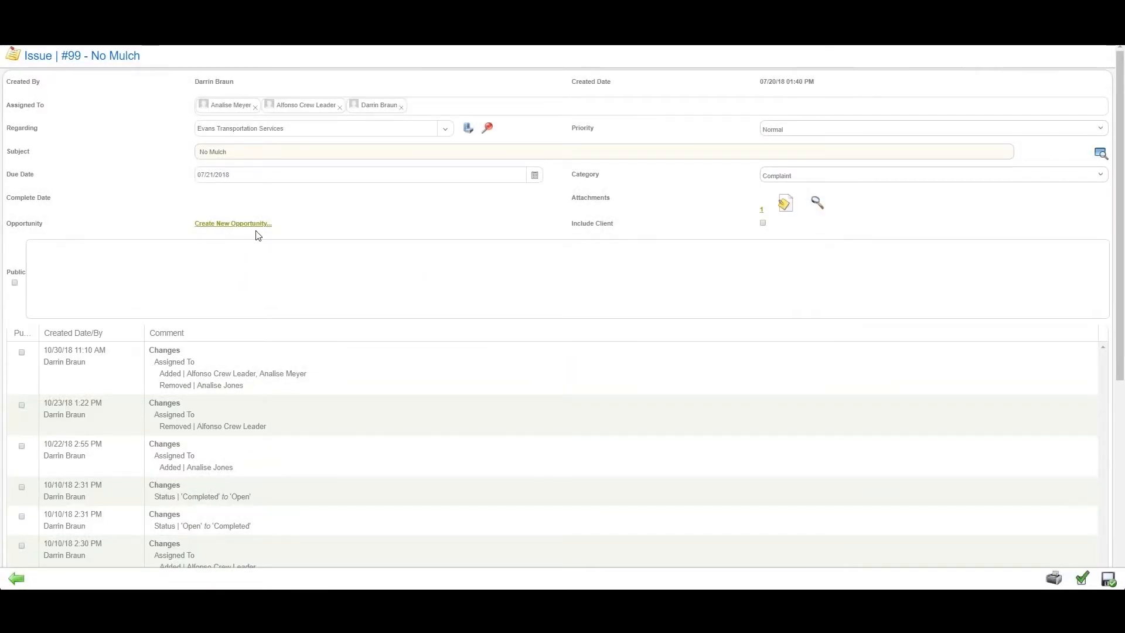
mouse_move(366, 213)
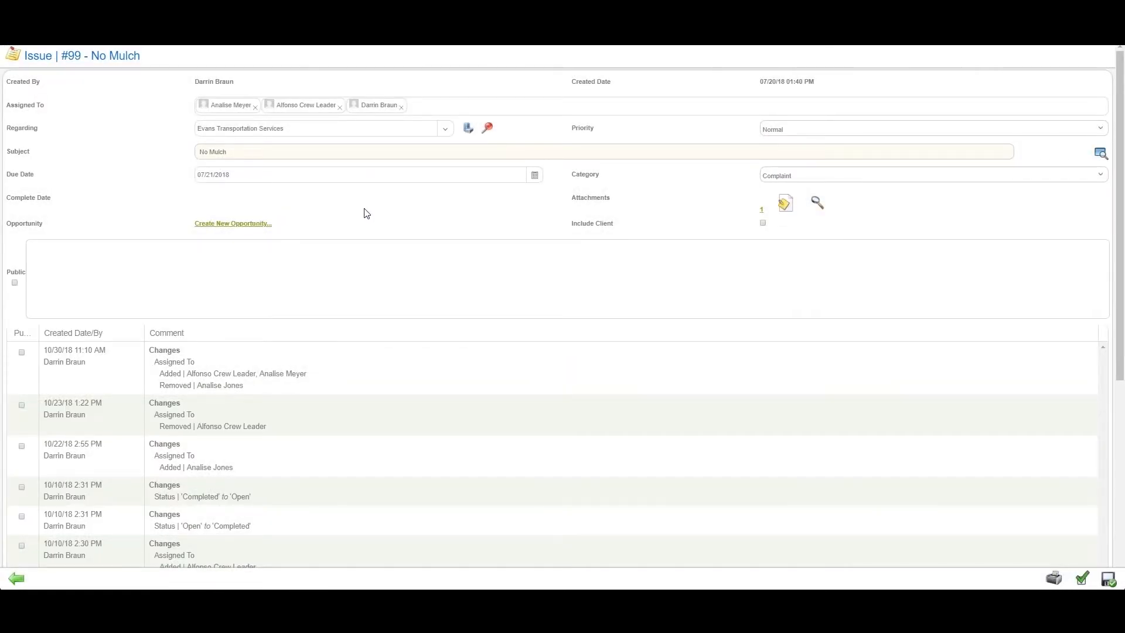
mouse_move(562, 213)
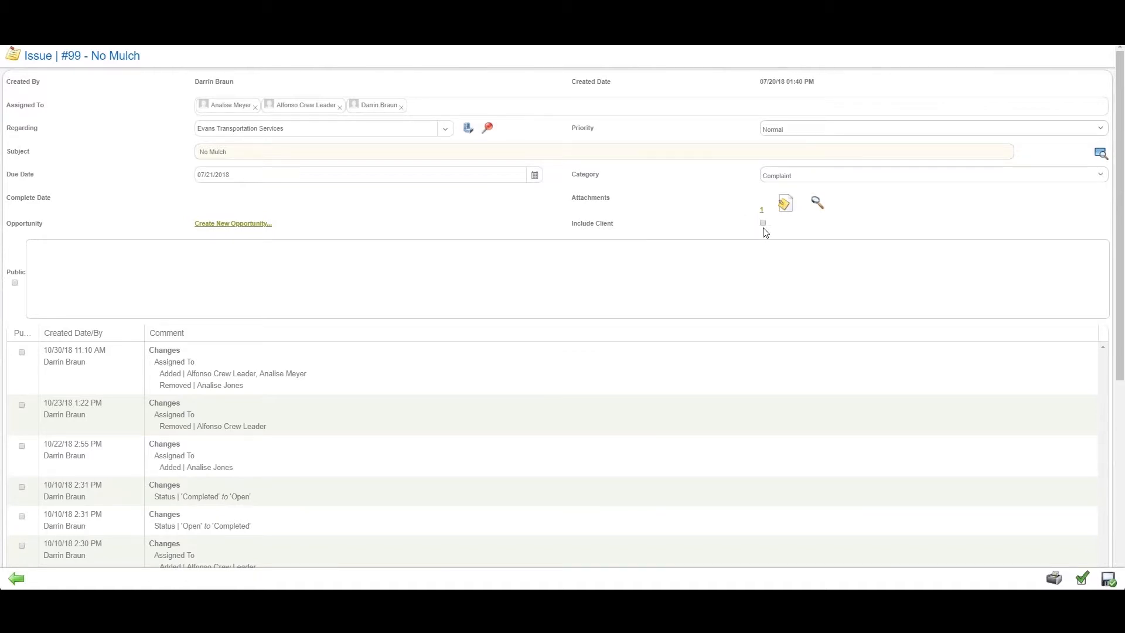
click(762, 223)
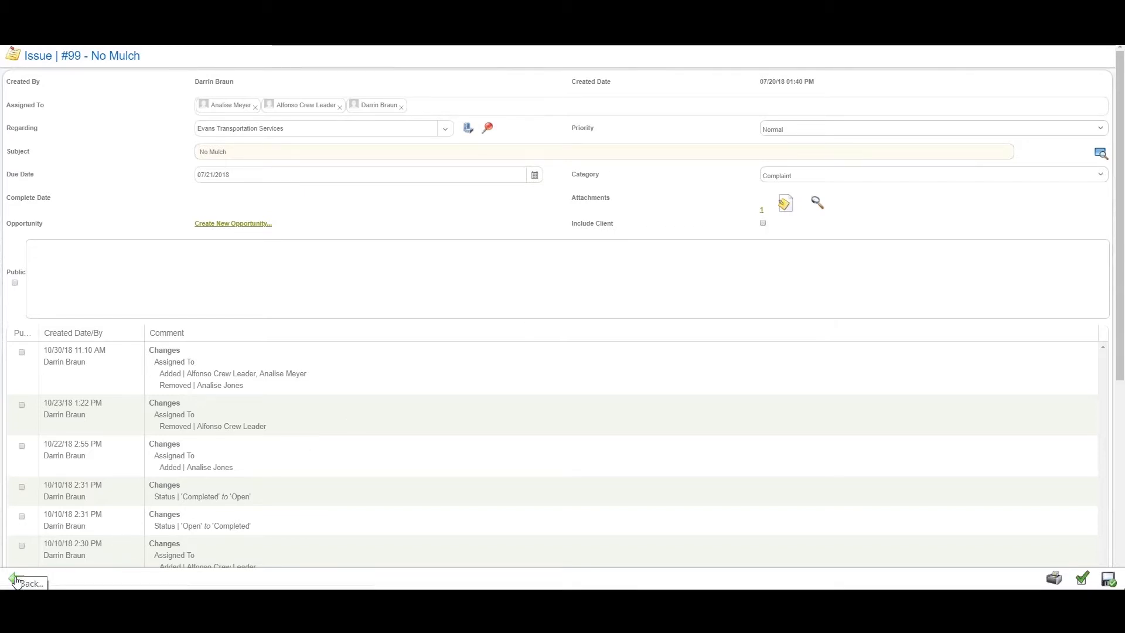
Return from issue #99 to the Open Issues list
click(12, 584)
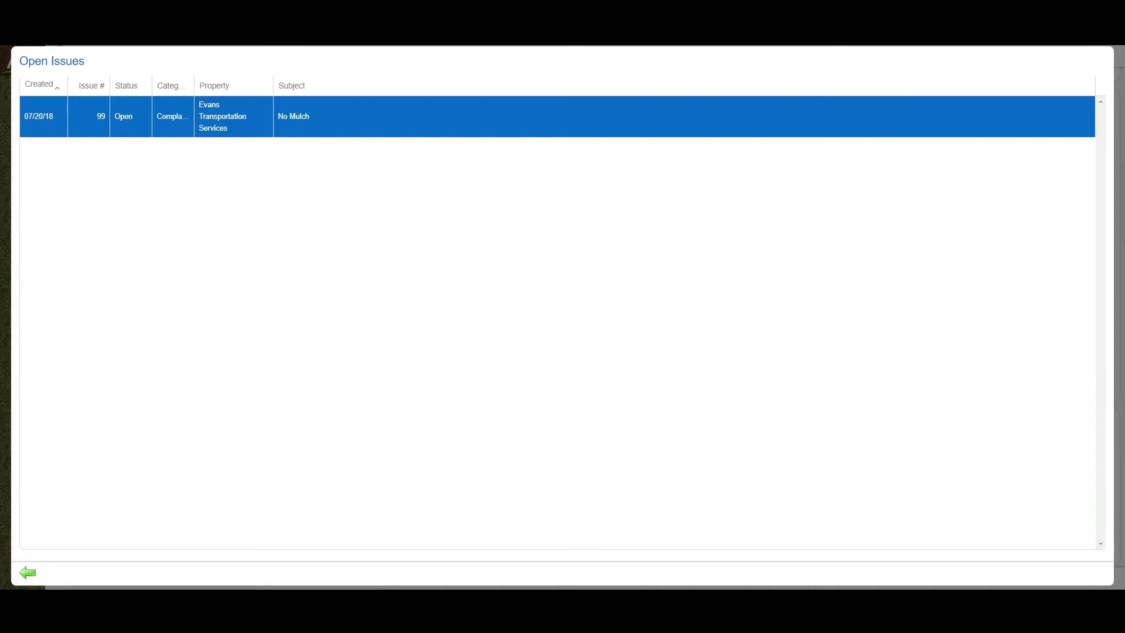
mouse_move(26, 573)
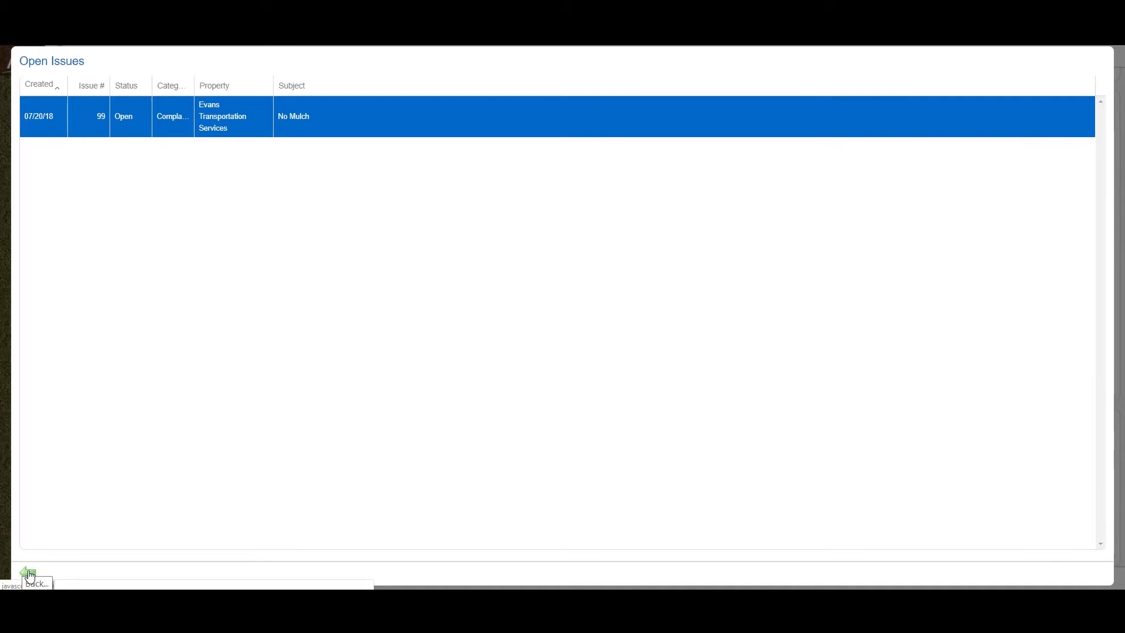
mouse_move(24, 572)
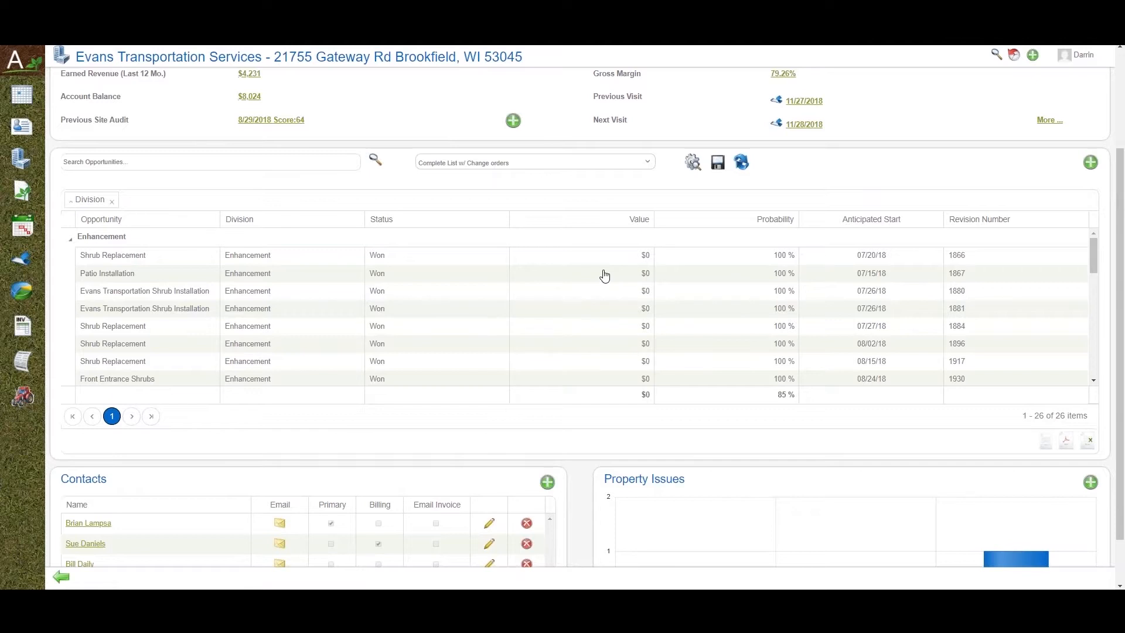
mouse_move(681, 267)
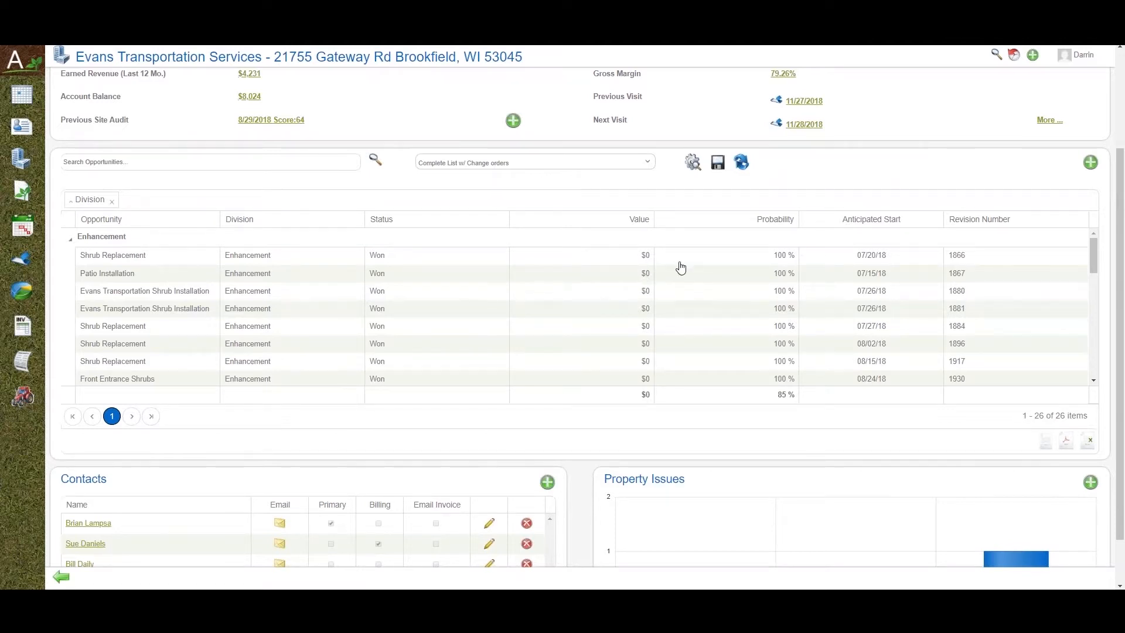
mouse_move(688, 425)
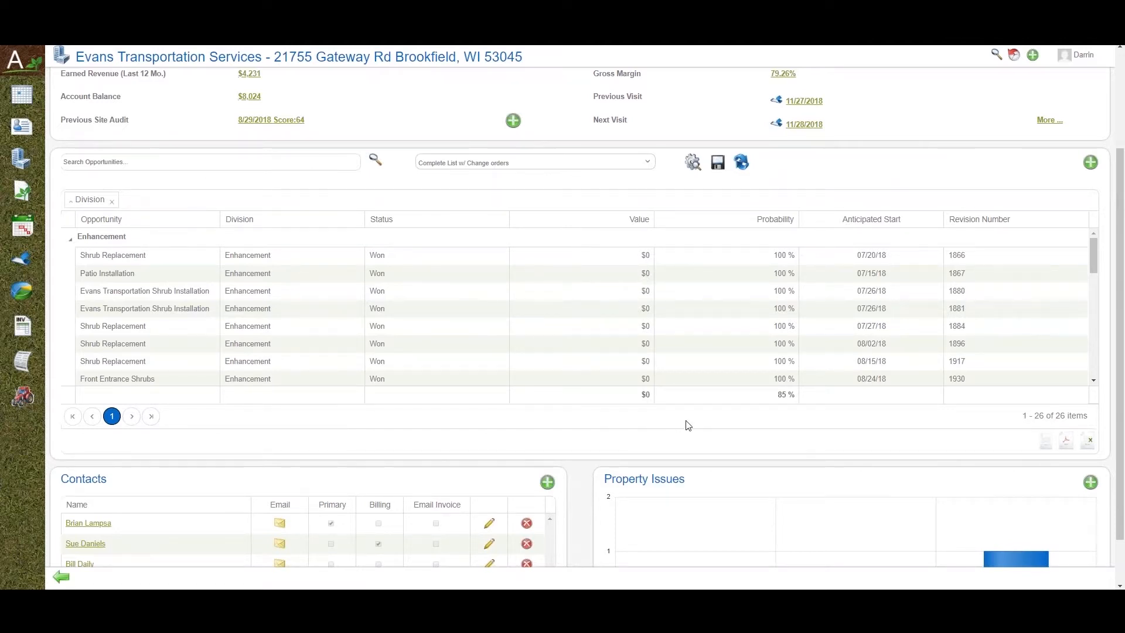
mouse_move(451, 370)
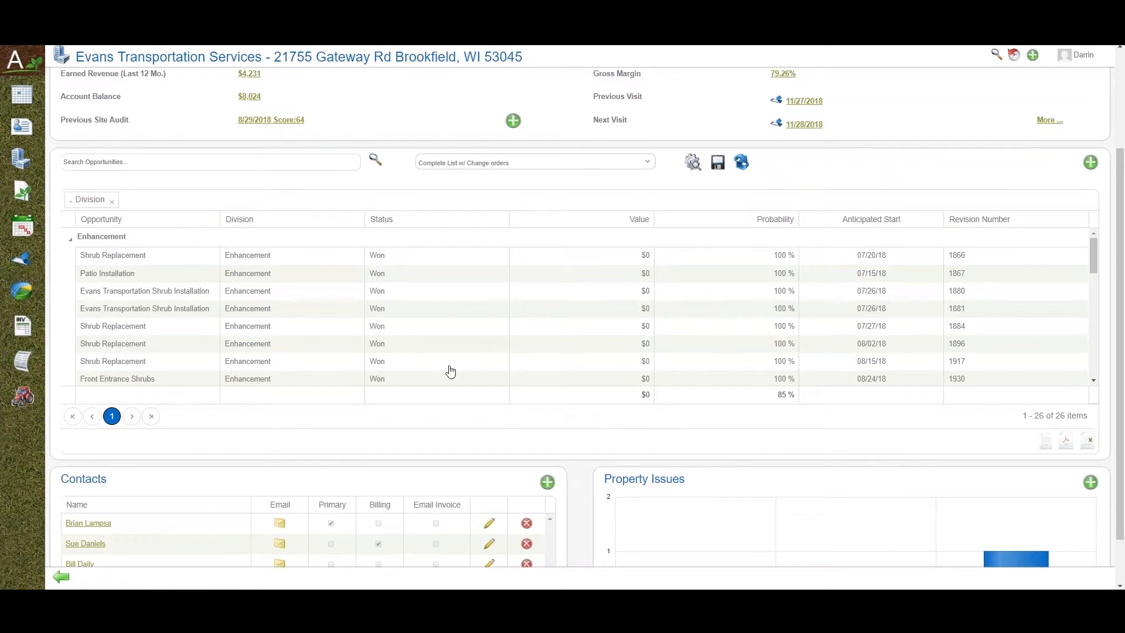
mouse_move(426, 369)
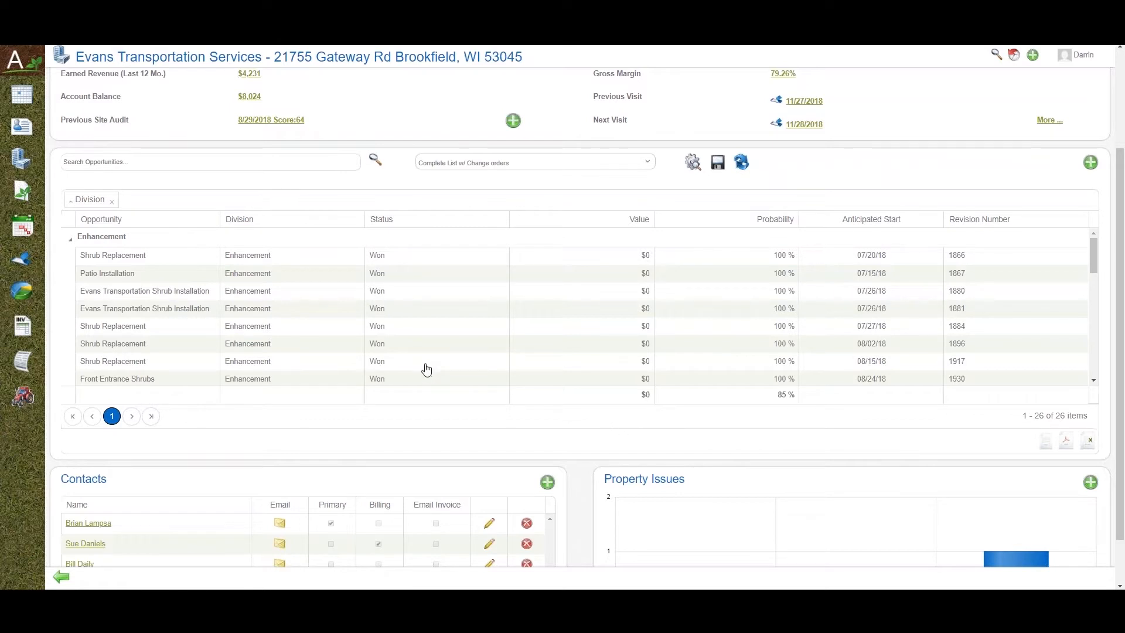
mouse_move(417, 363)
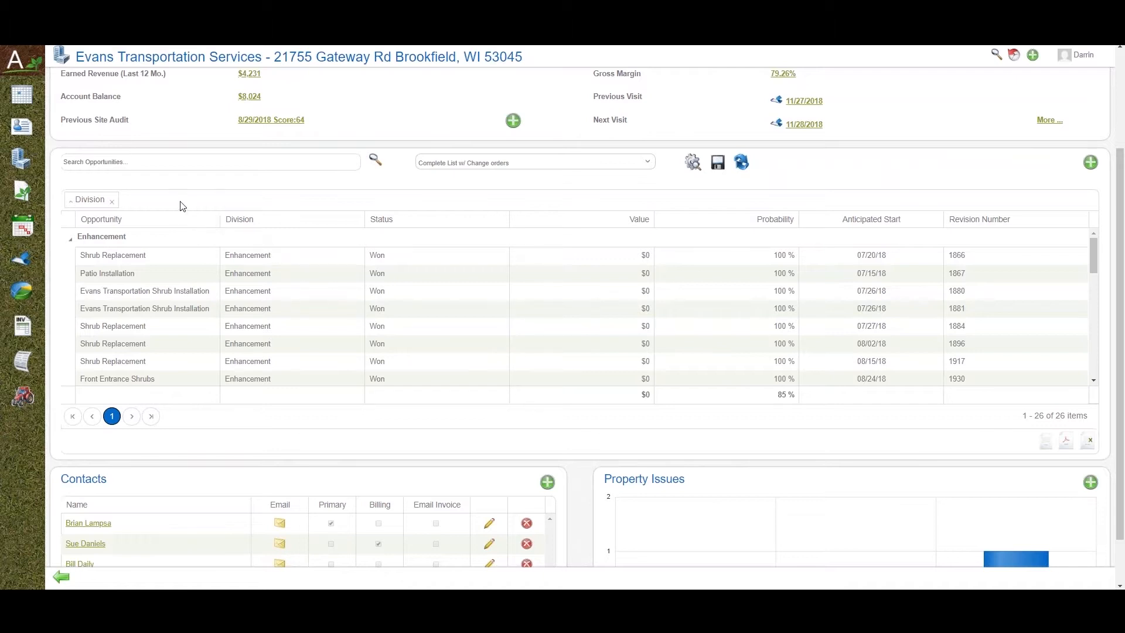
mouse_move(137, 201)
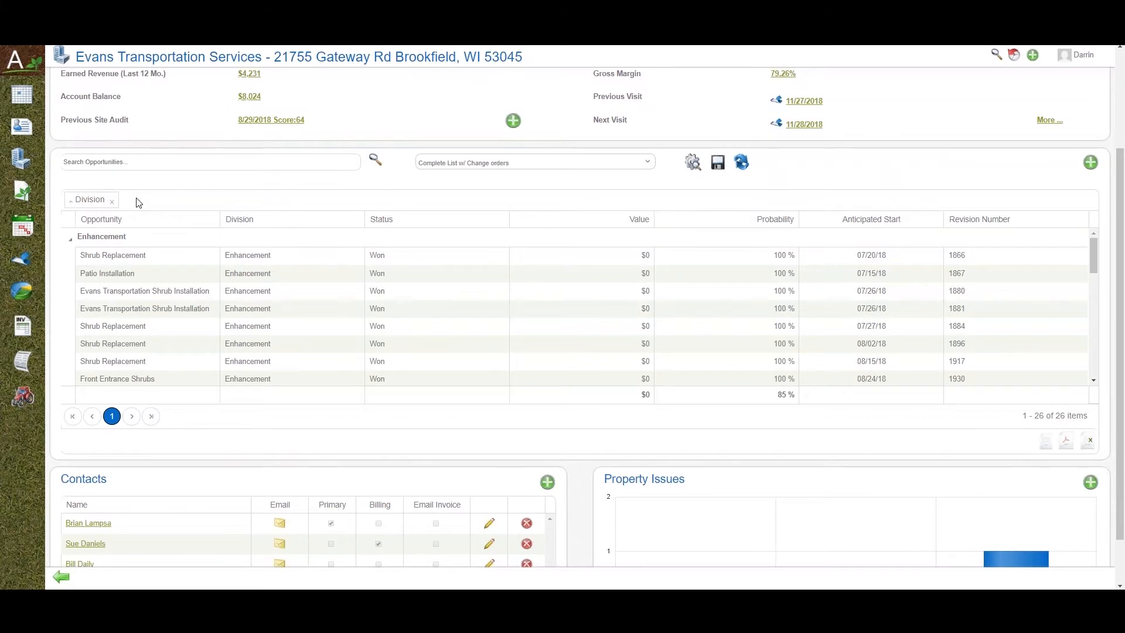
scroll(down, 3)
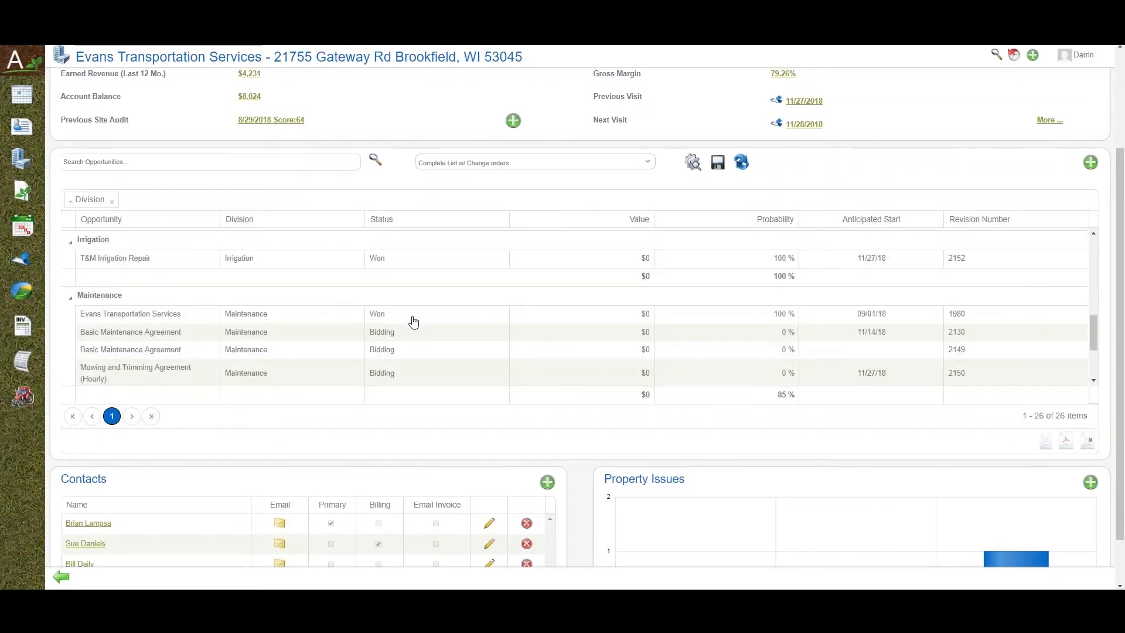
scroll(down, 3)
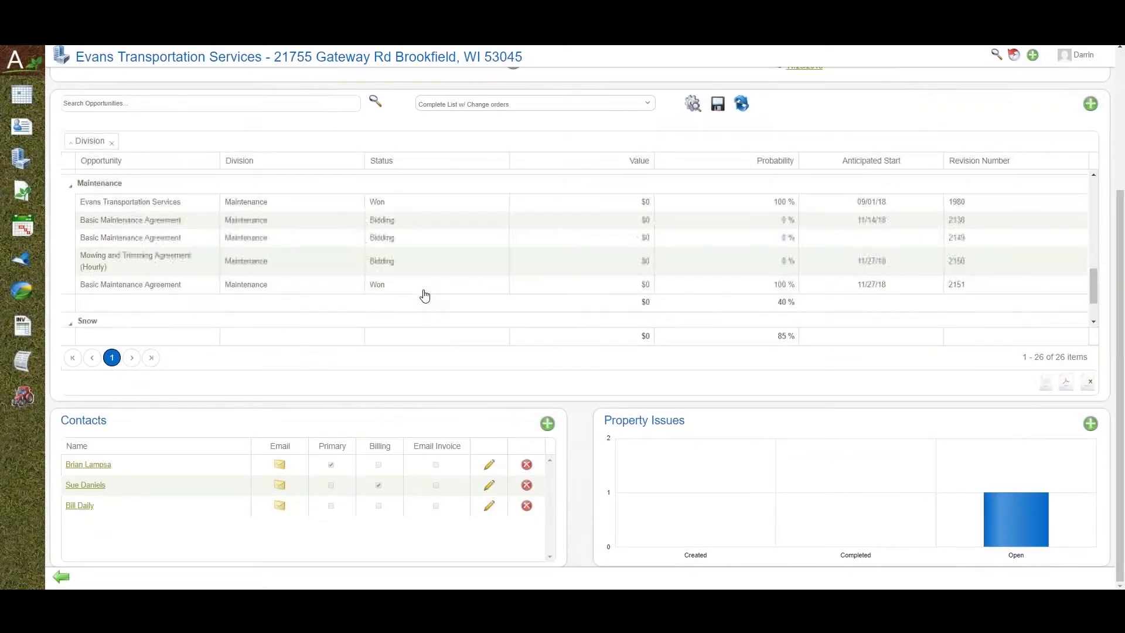
scroll(down, 3)
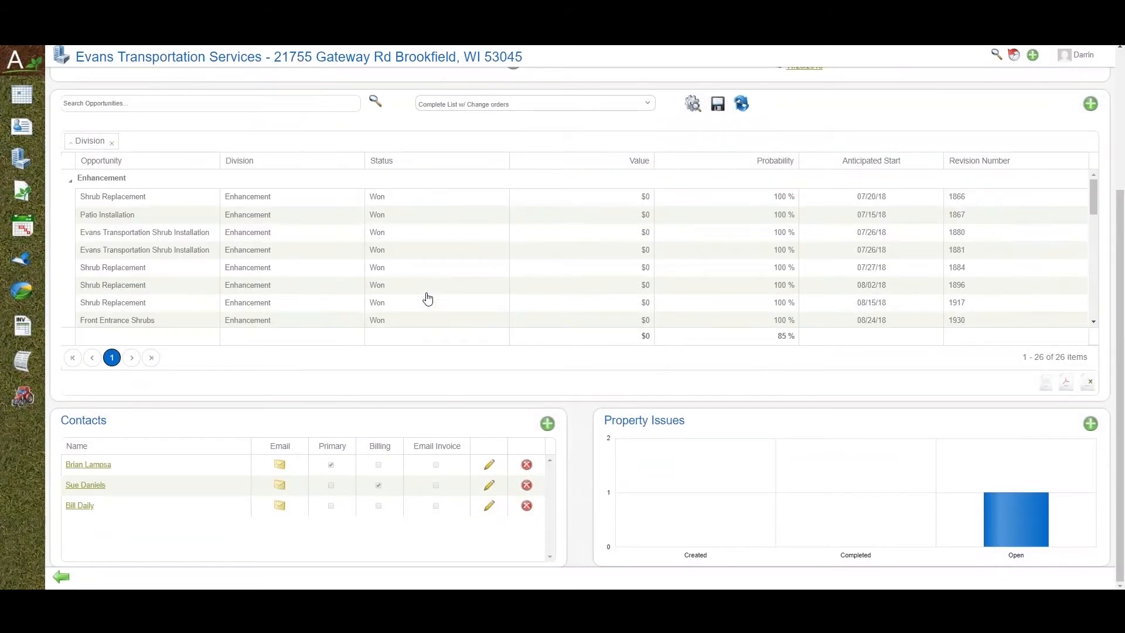
mouse_move(398, 281)
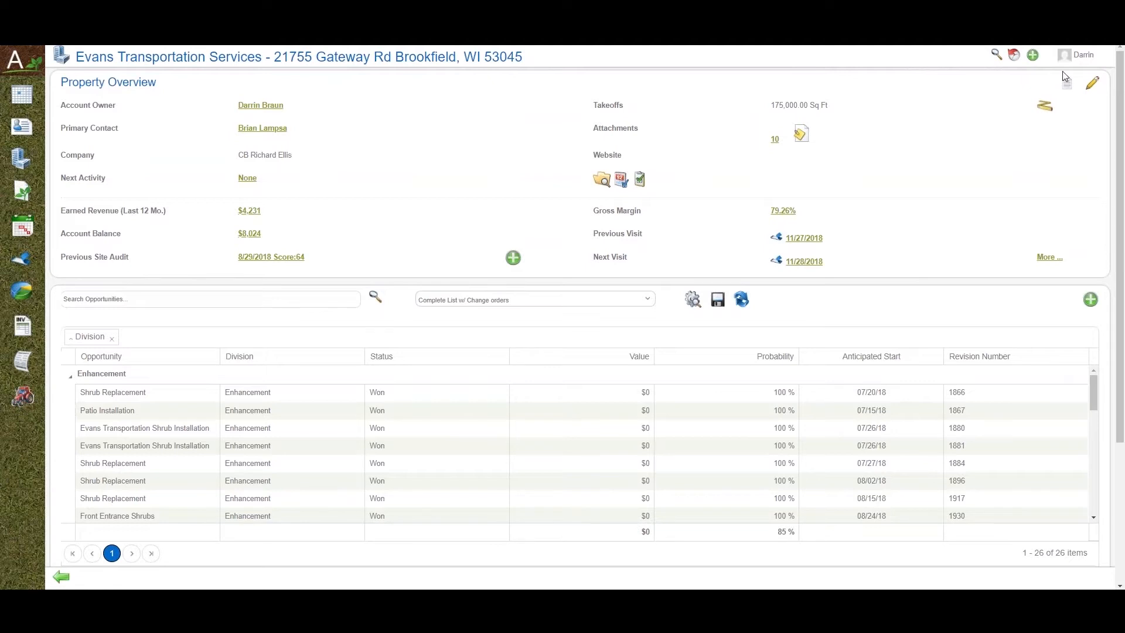
Show the property's P&L Report for October 2018 and bring up its report filters
click(1066, 82)
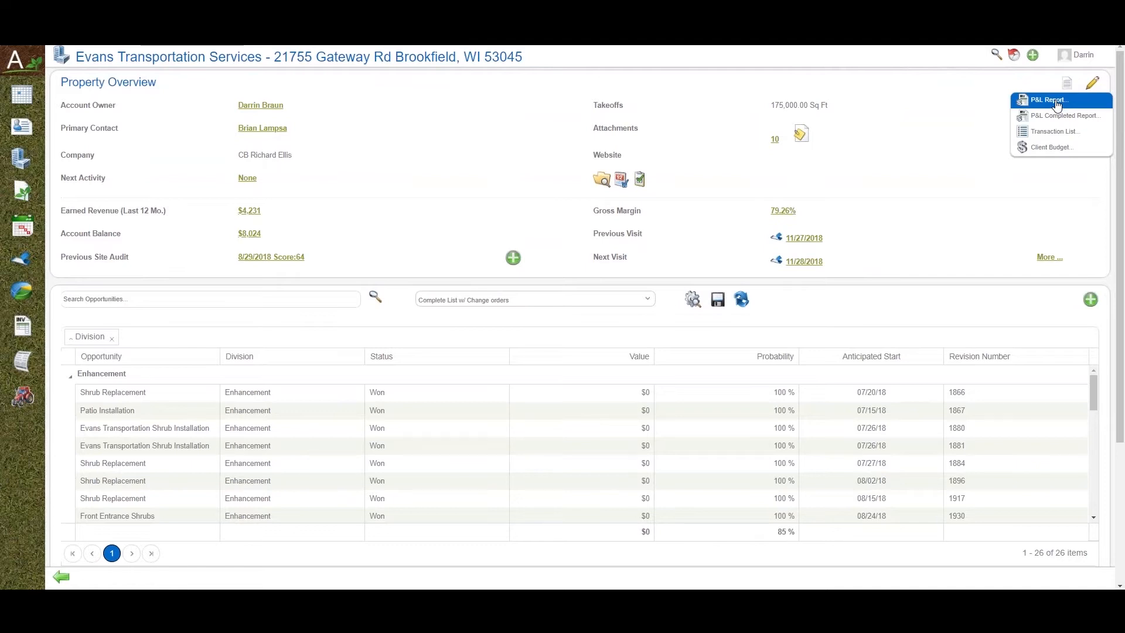
click(1049, 99)
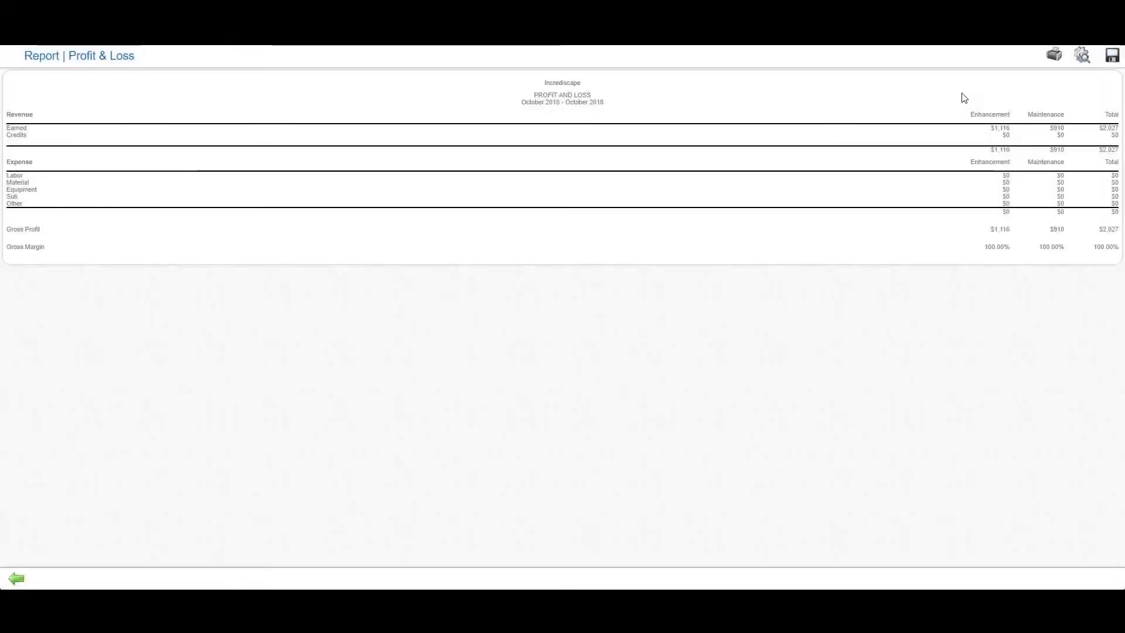
click(1083, 56)
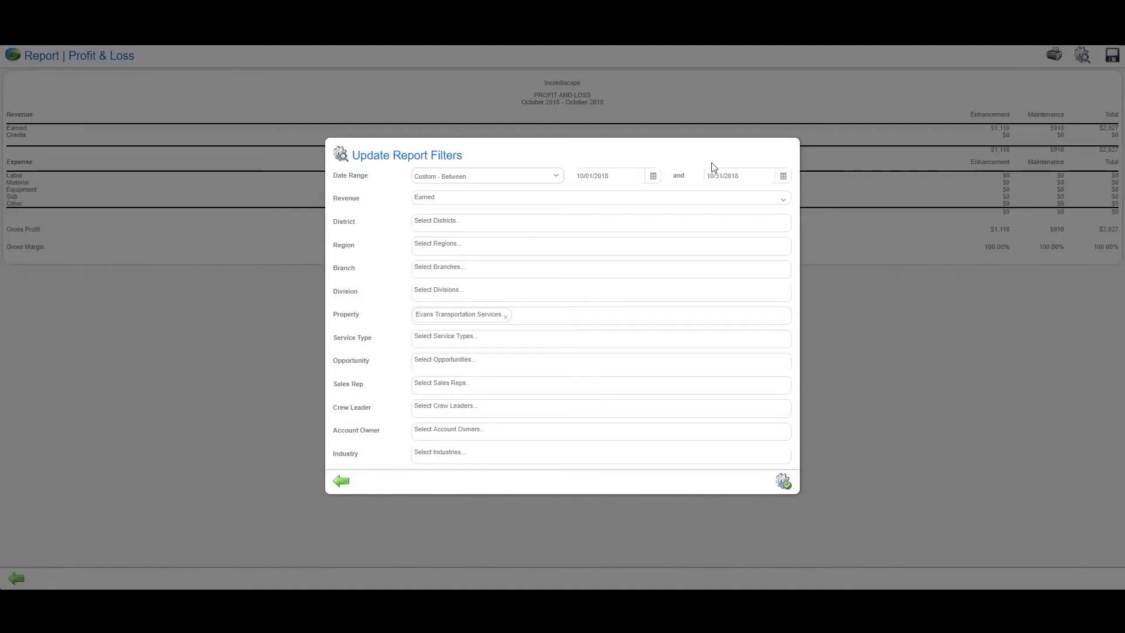
mouse_move(485, 213)
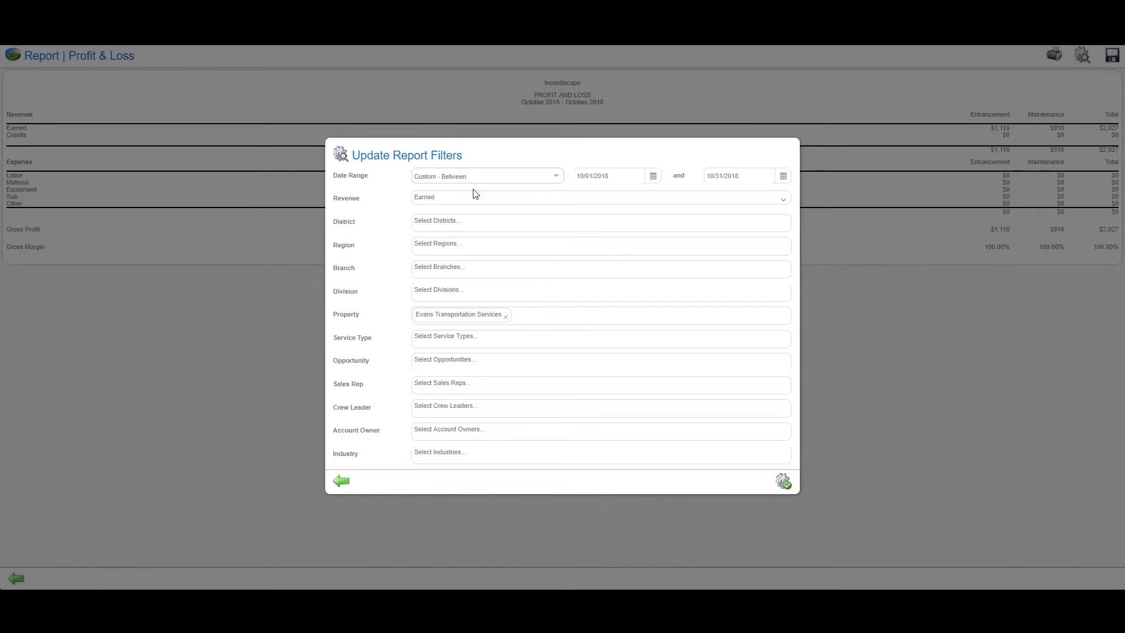
Limit the Profit & Loss report to the Last 90 Days and apply the updated filters
click(497, 176)
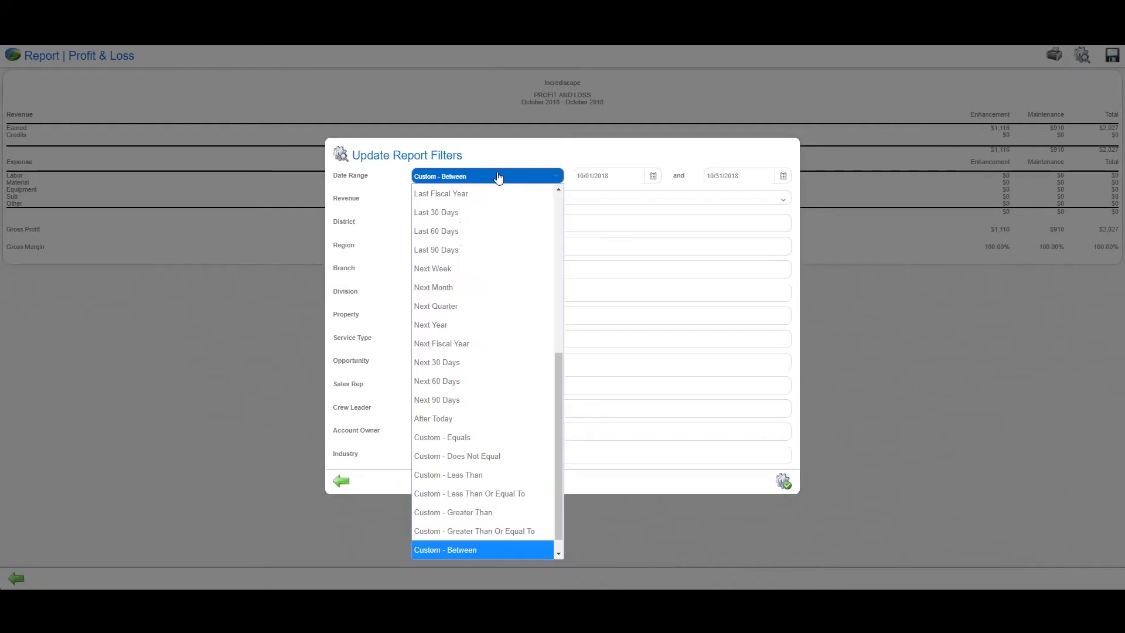
mouse_move(426, 279)
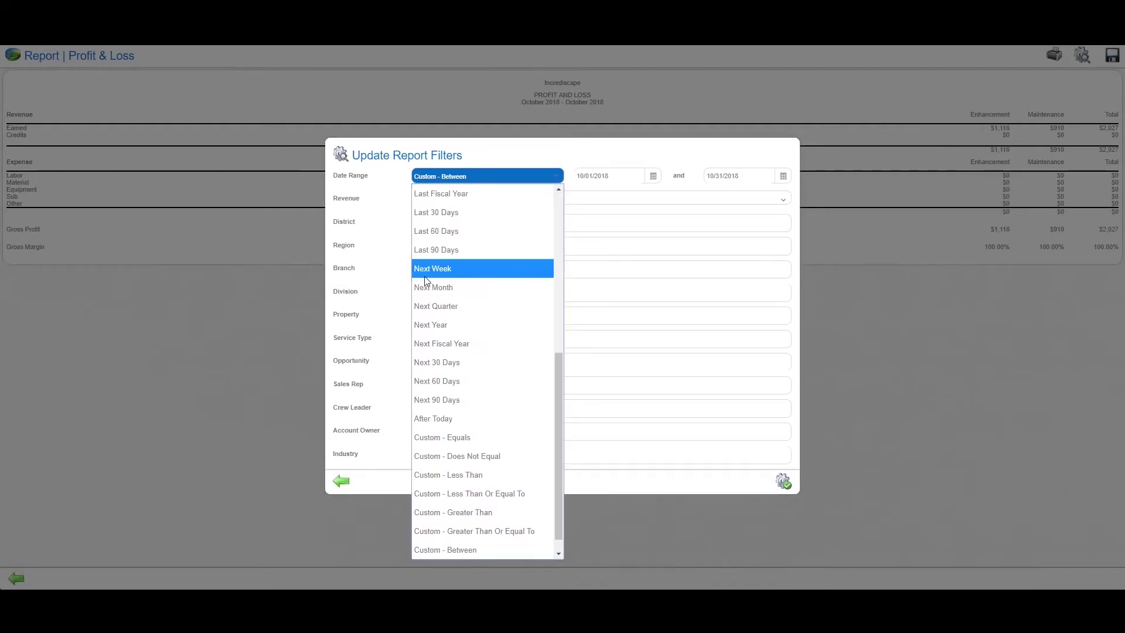
click(435, 249)
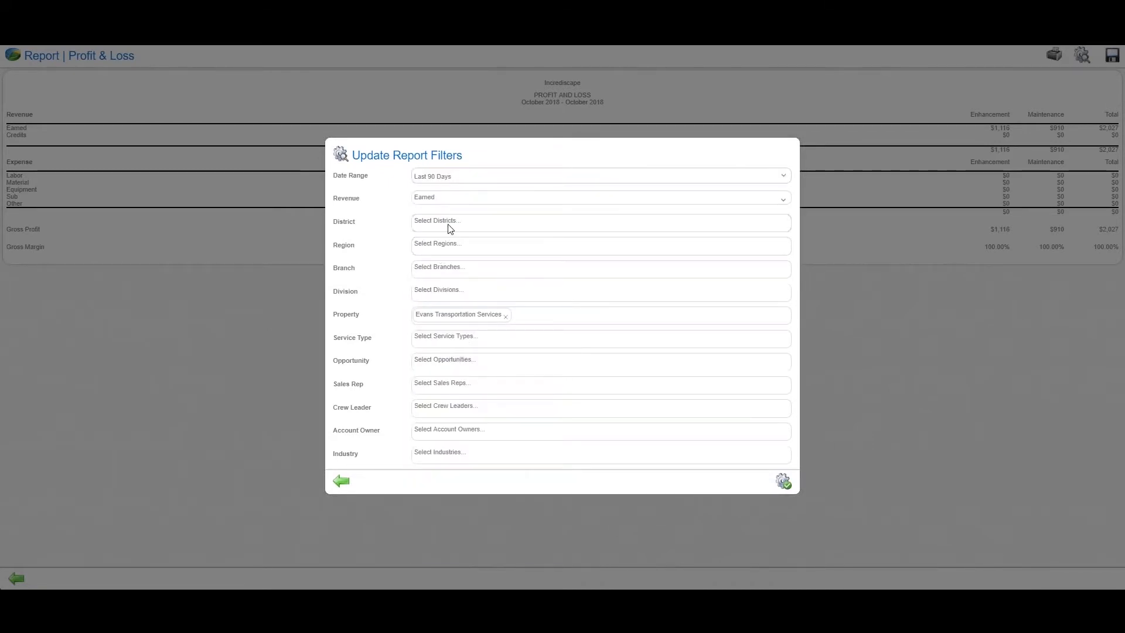
mouse_move(520, 347)
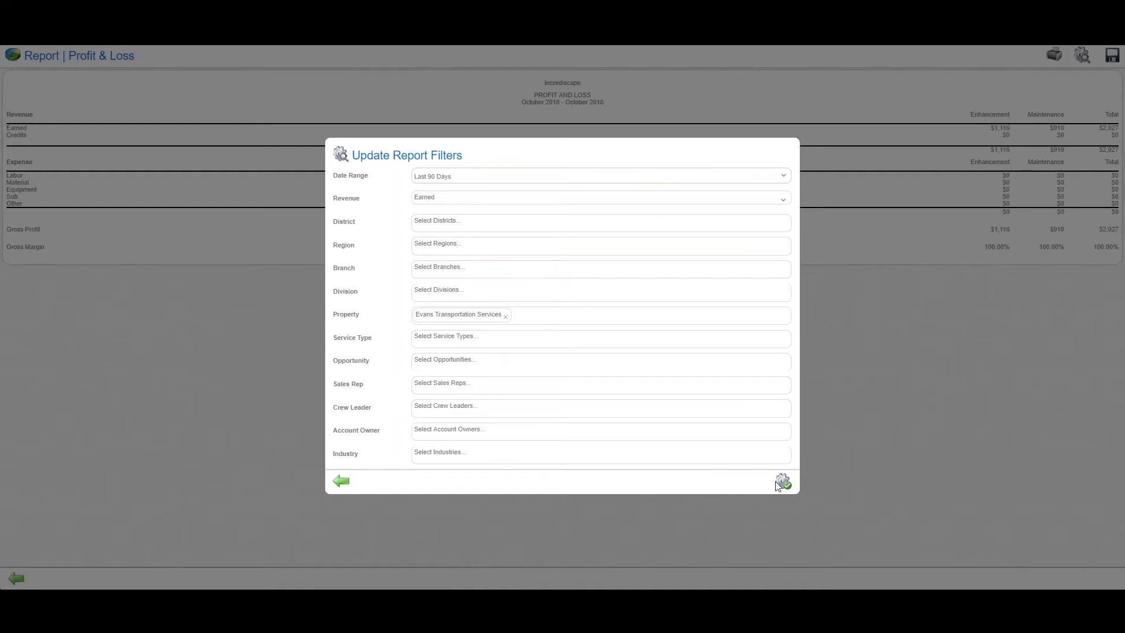
click(781, 478)
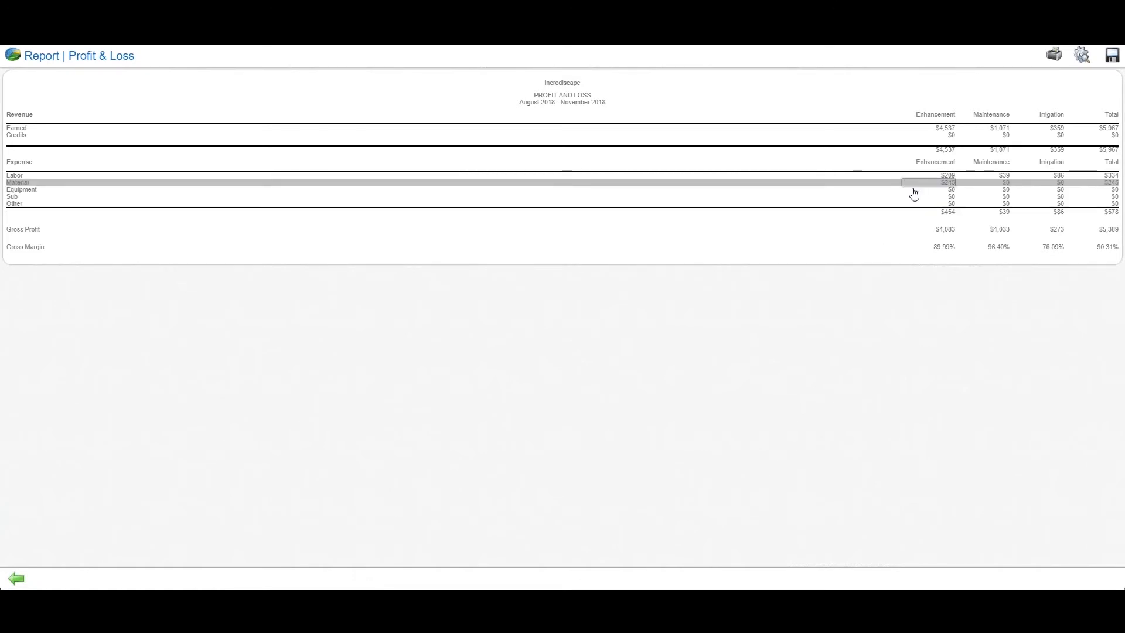
mouse_move(1078, 285)
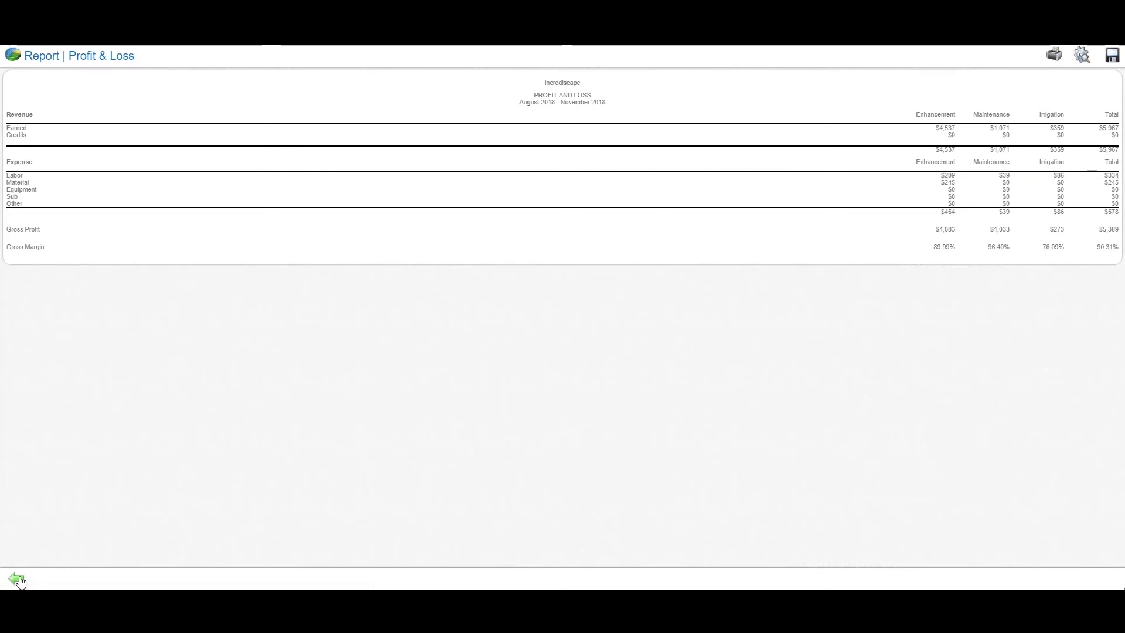
Leave the Profit & Loss report via the back arrow, returning to the Full Property Wizard report
click(14, 581)
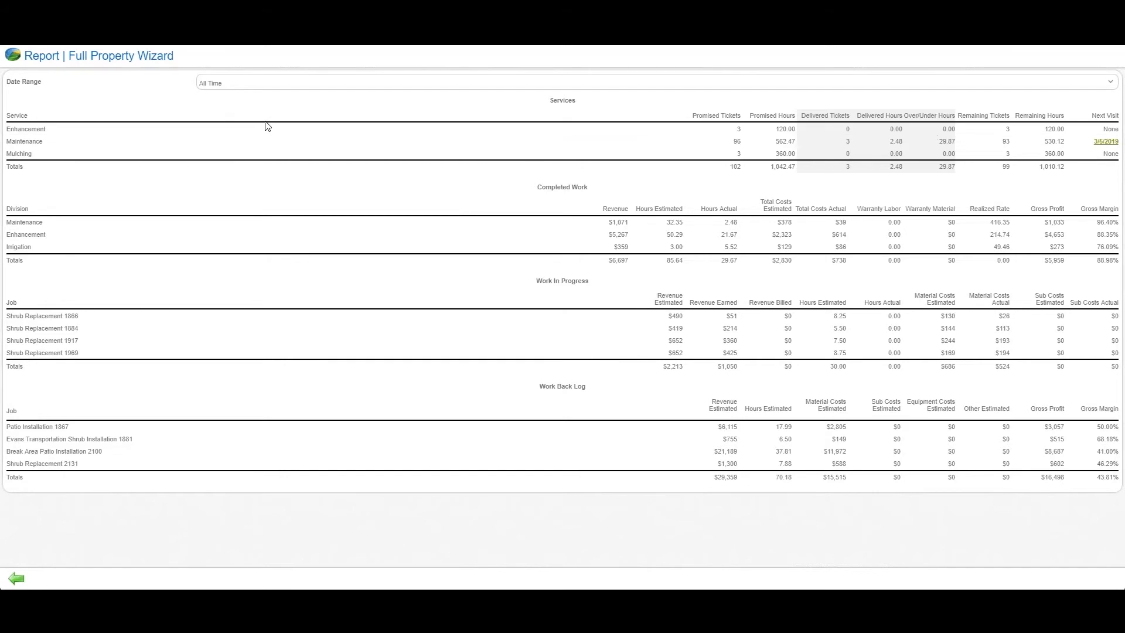
mouse_move(464, 143)
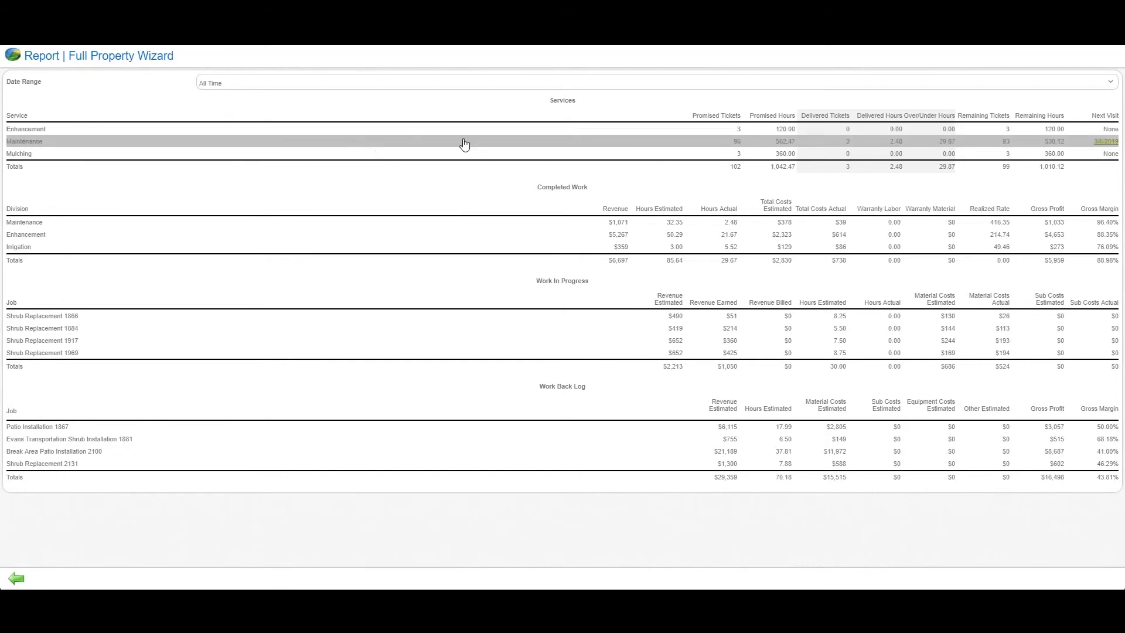
mouse_move(817, 184)
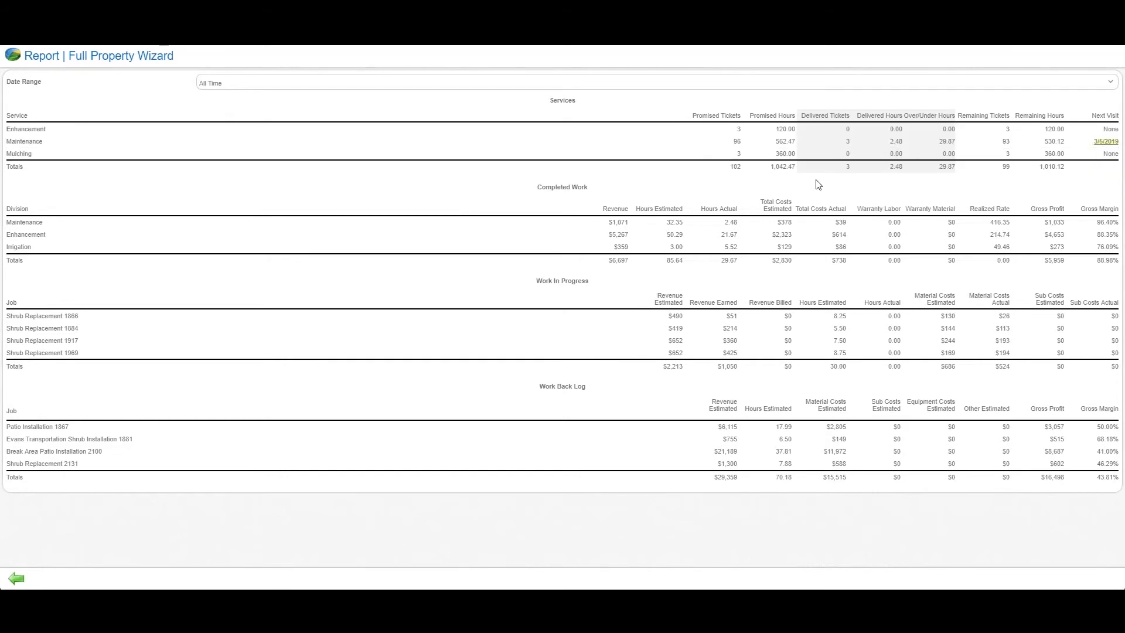
mouse_move(874, 183)
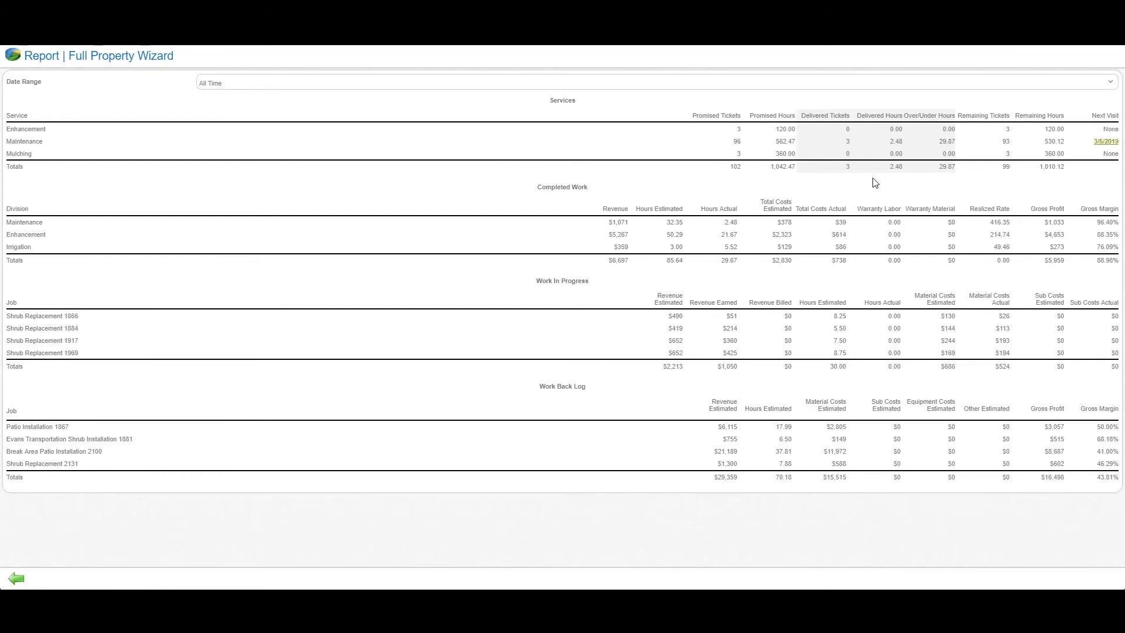
mouse_move(954, 185)
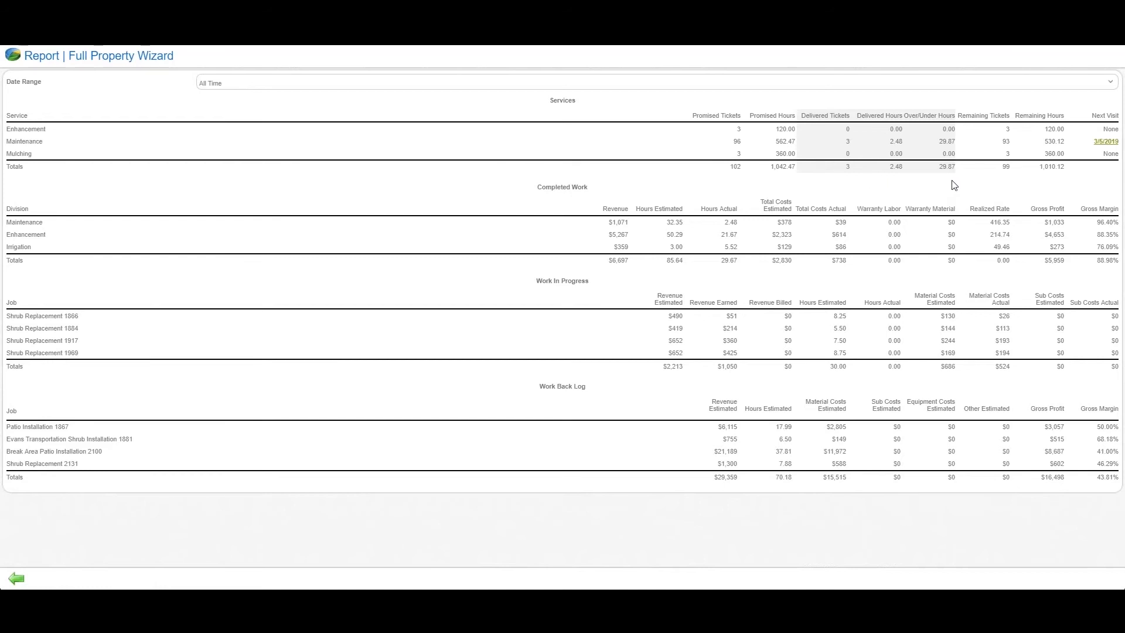
mouse_move(263, 201)
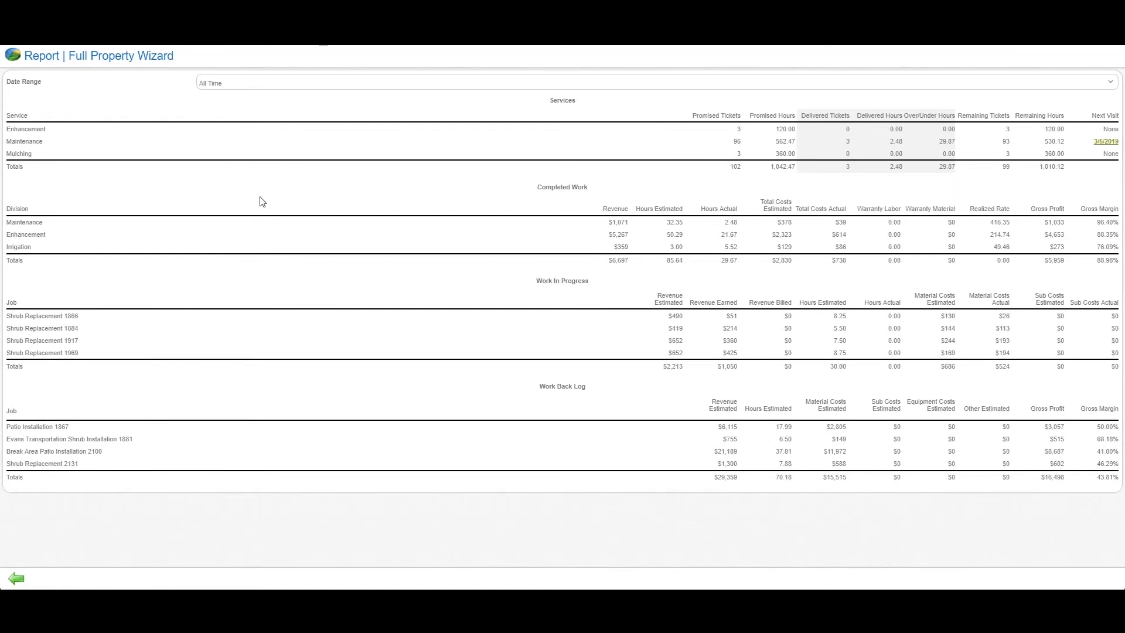
mouse_move(110, 244)
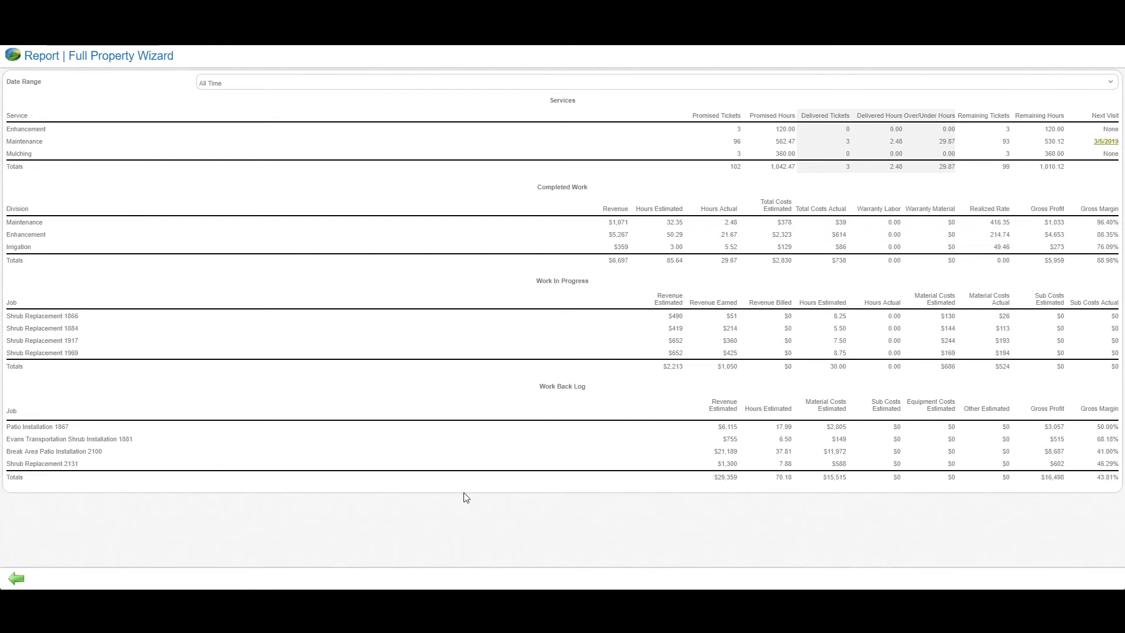
mouse_move(1097, 511)
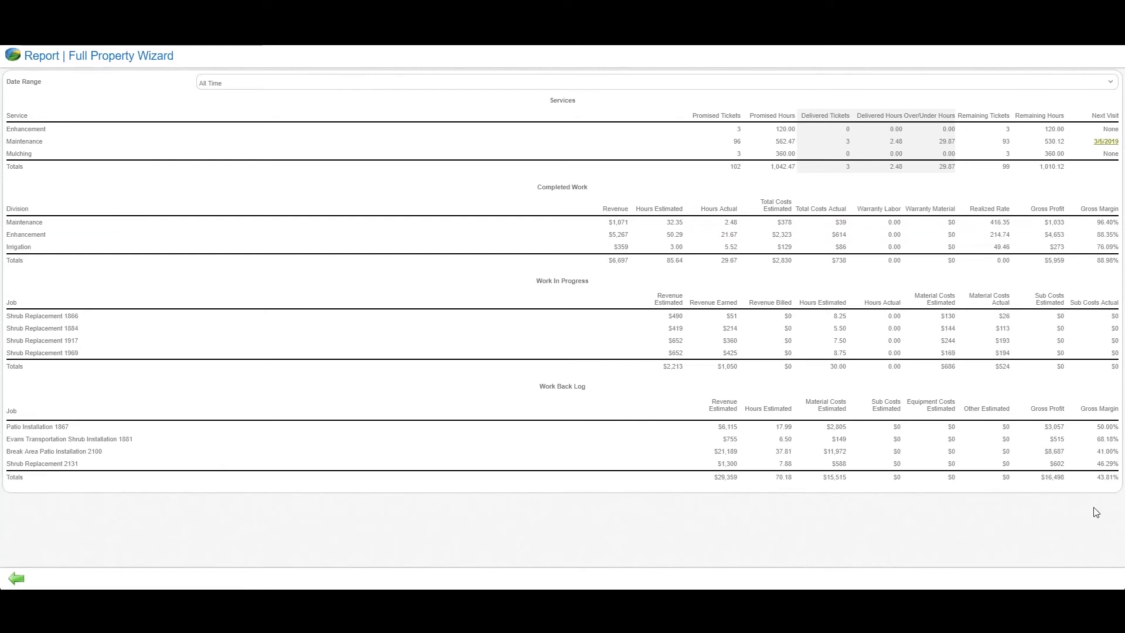